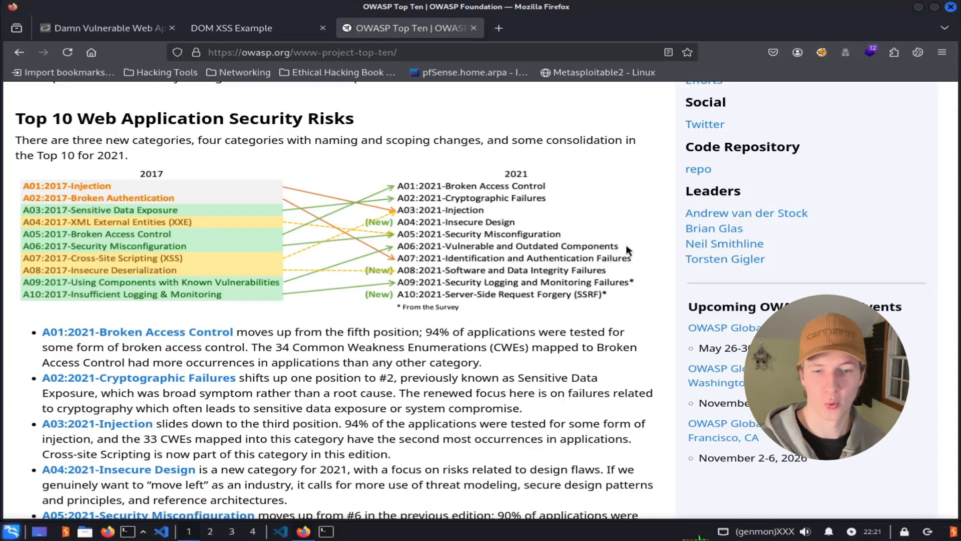
mouse_move(461, 214)
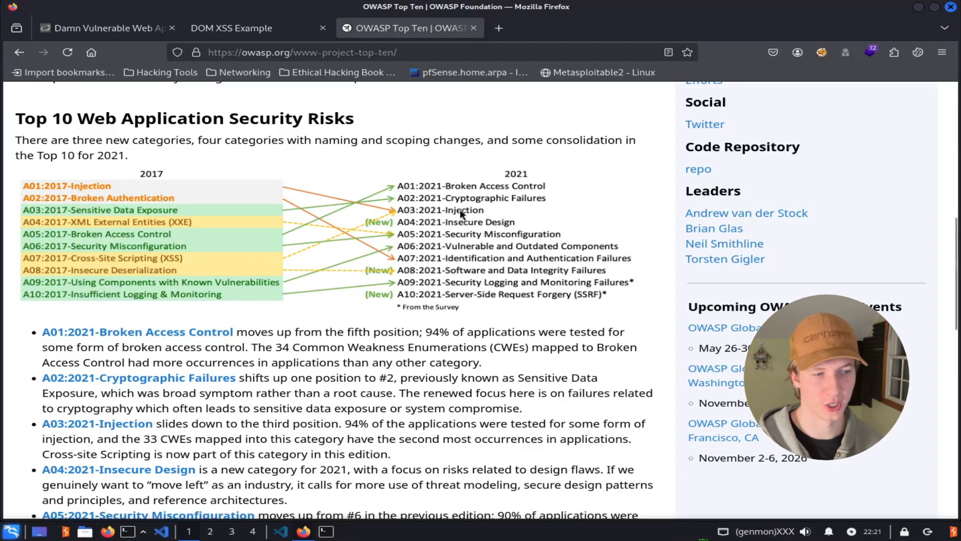
mouse_move(534, 202)
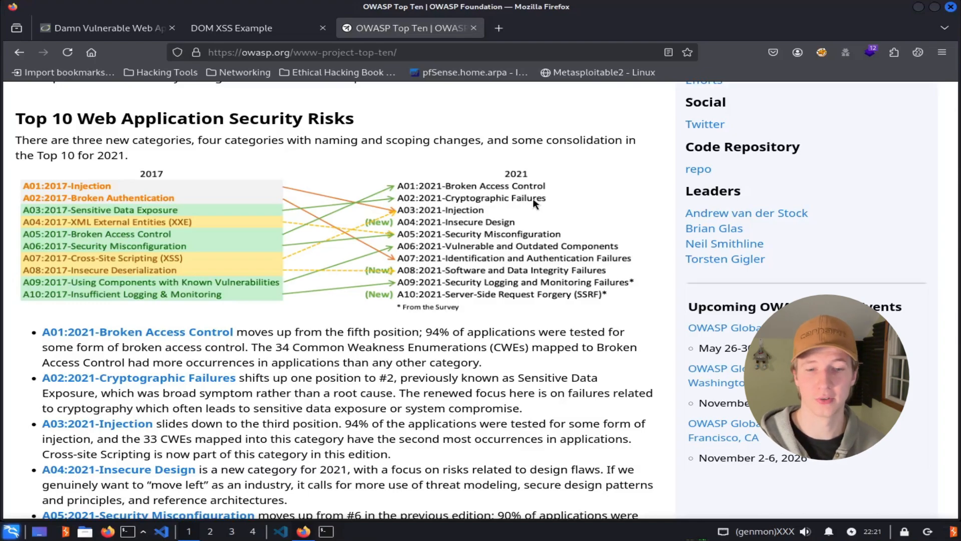
Switch to the DVWA browser tab after reviewing the OWASP Top Ten list.
click(104, 28)
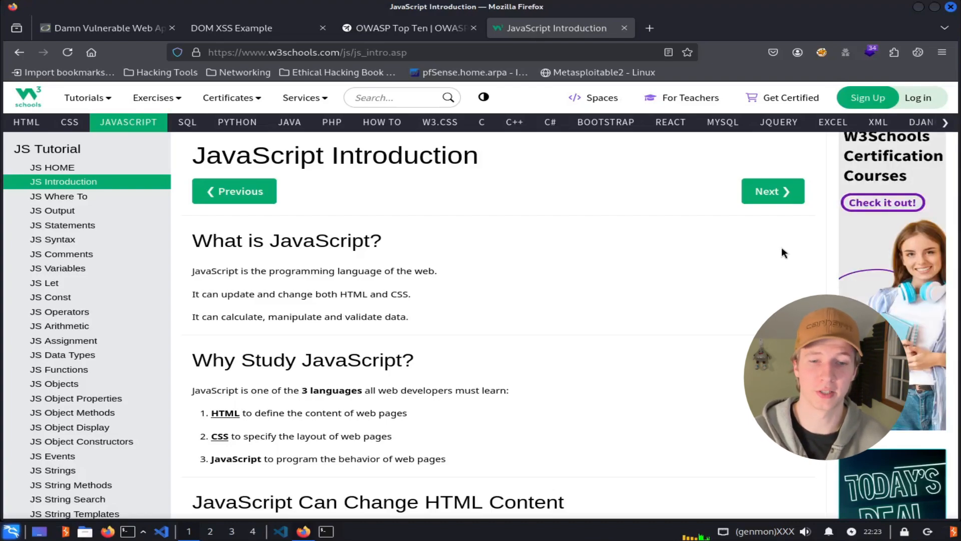
Visit findtheinvisiblecow.com in a new tab, then return to the W3Schools JavaScript Introduction tab.
click(649, 29)
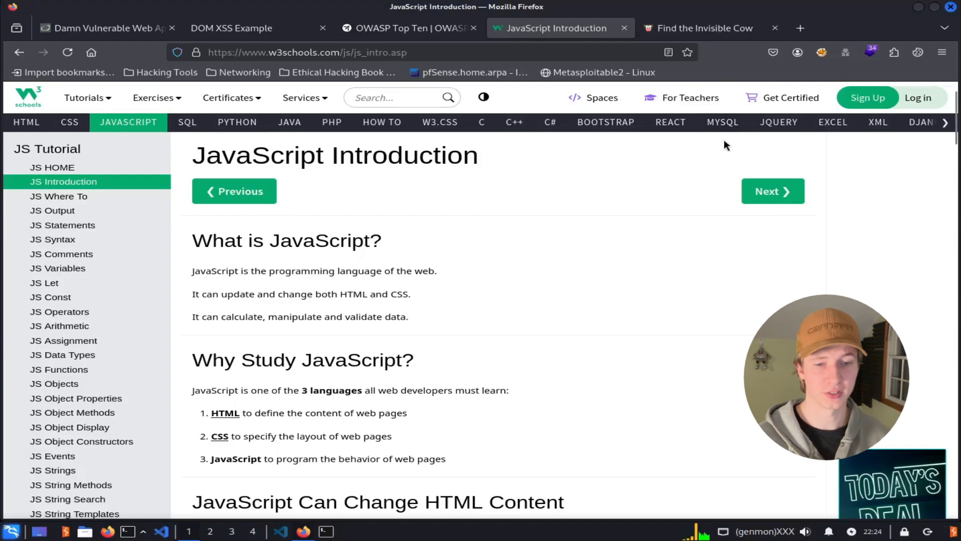
mouse_move(713, 120)
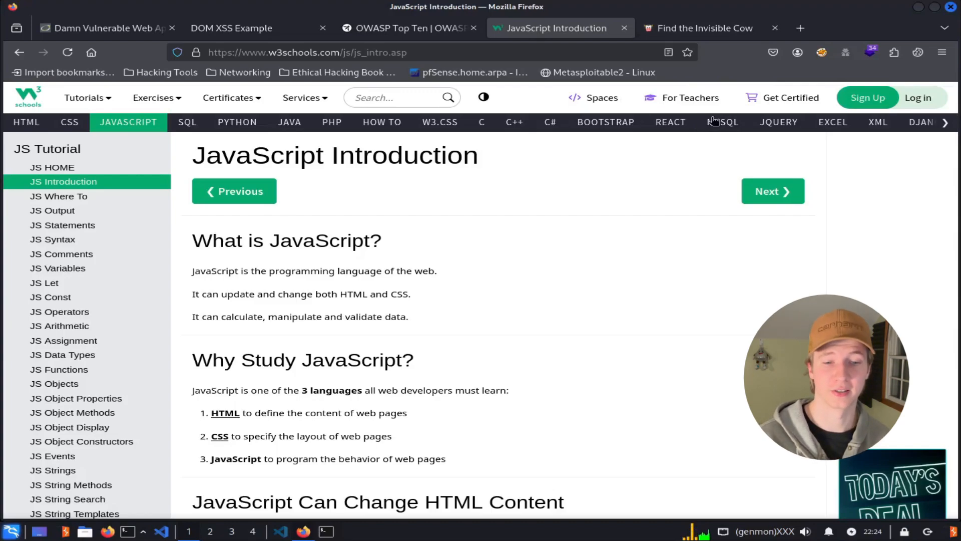
click(703, 28)
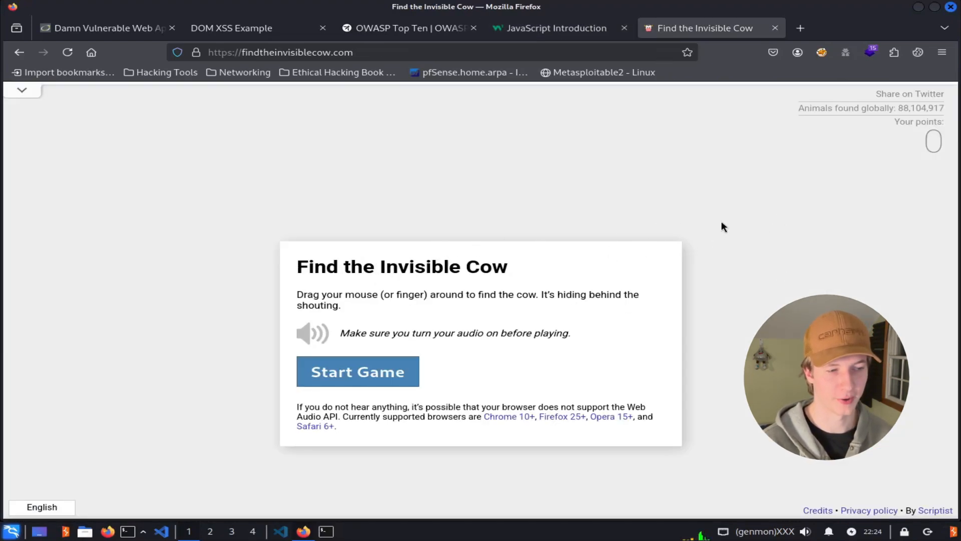
click(553, 28)
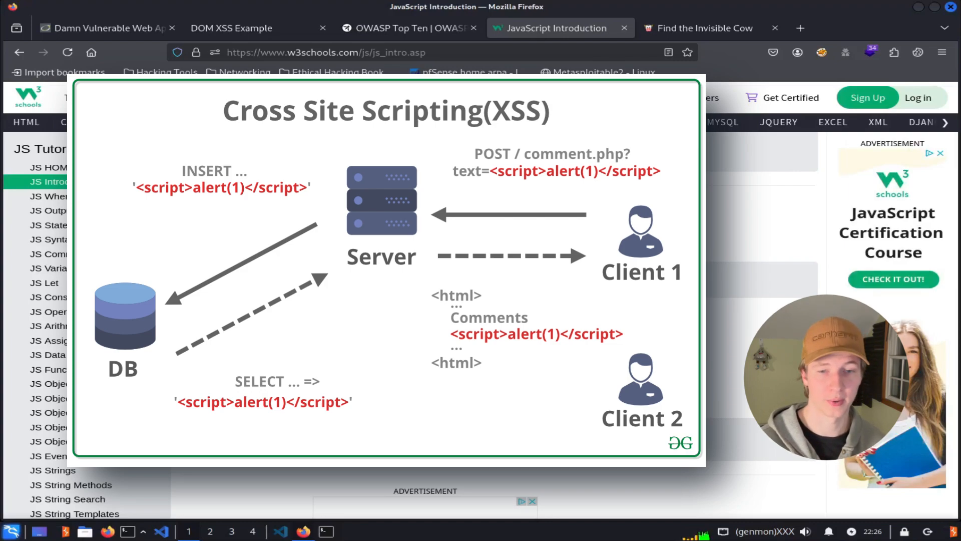
Sign the DVWA stored XSS guestbook with <script>alert("HACKED")</script> and dismiss the HACKED alert.
click(104, 28)
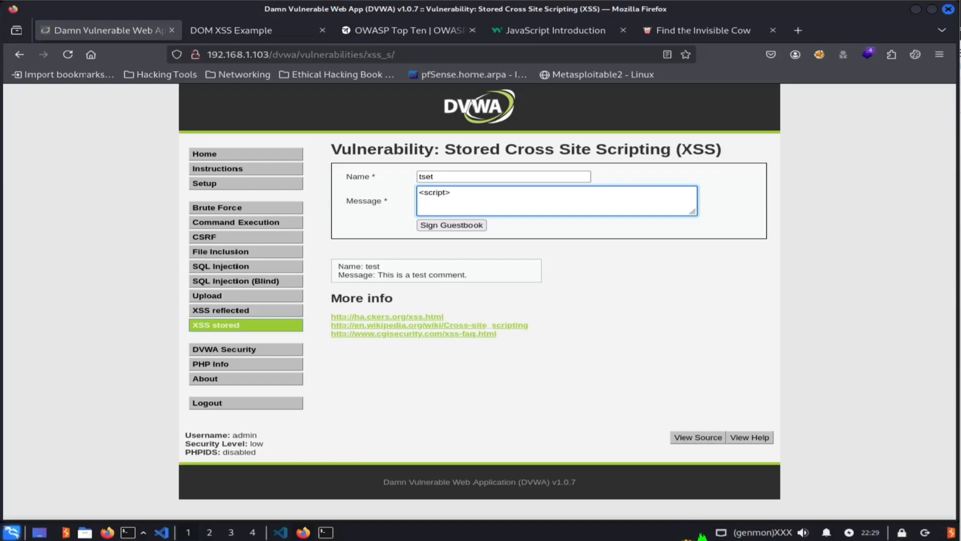
text(alert("HACKED")</script>)
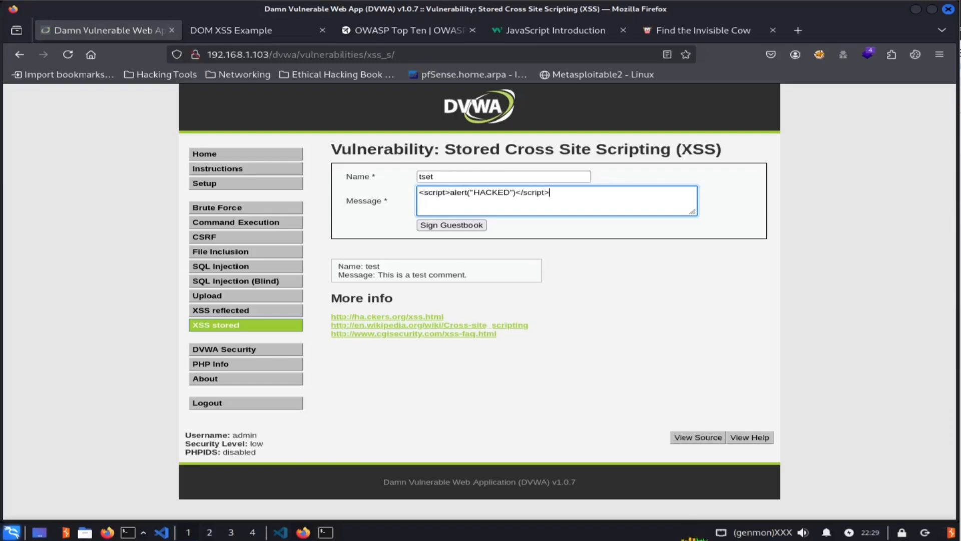
click(450, 225)
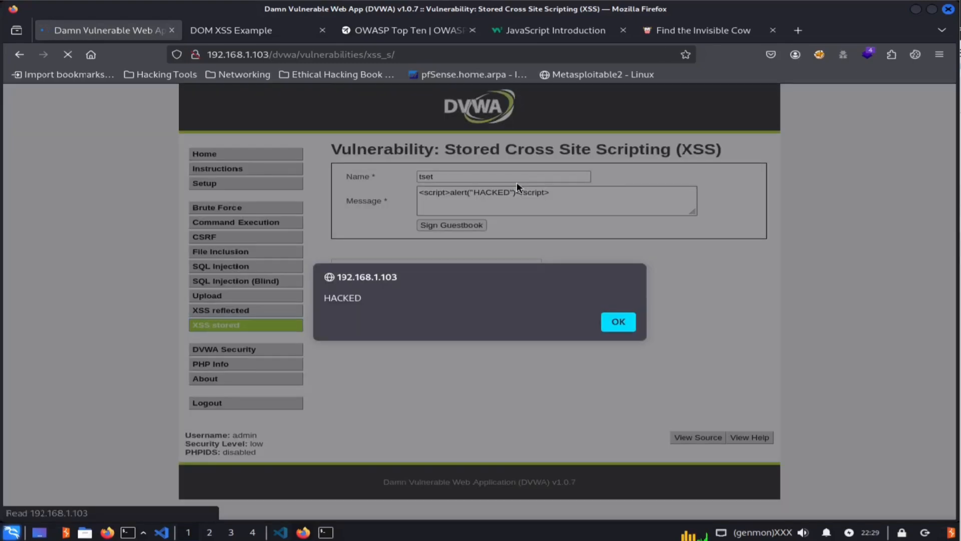
click(618, 322)
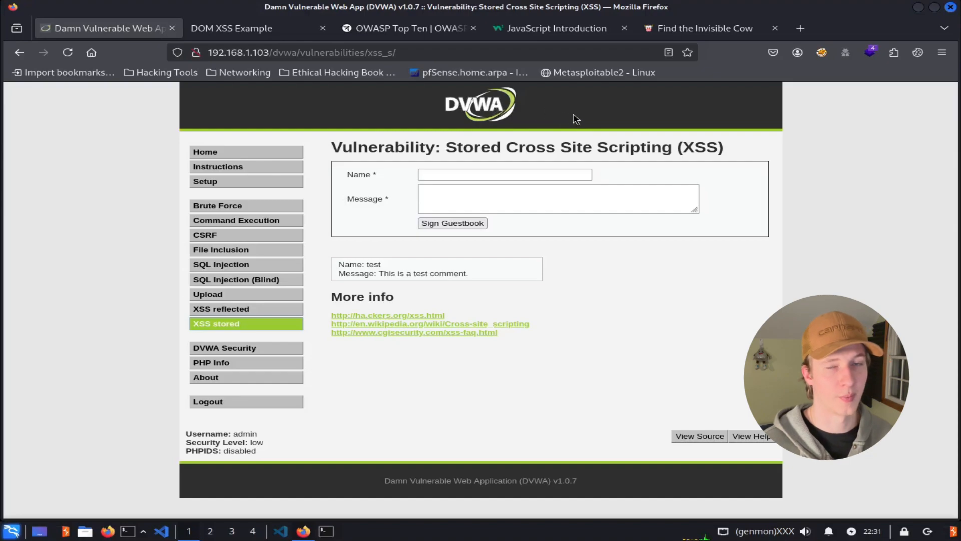
mouse_move(228, 330)
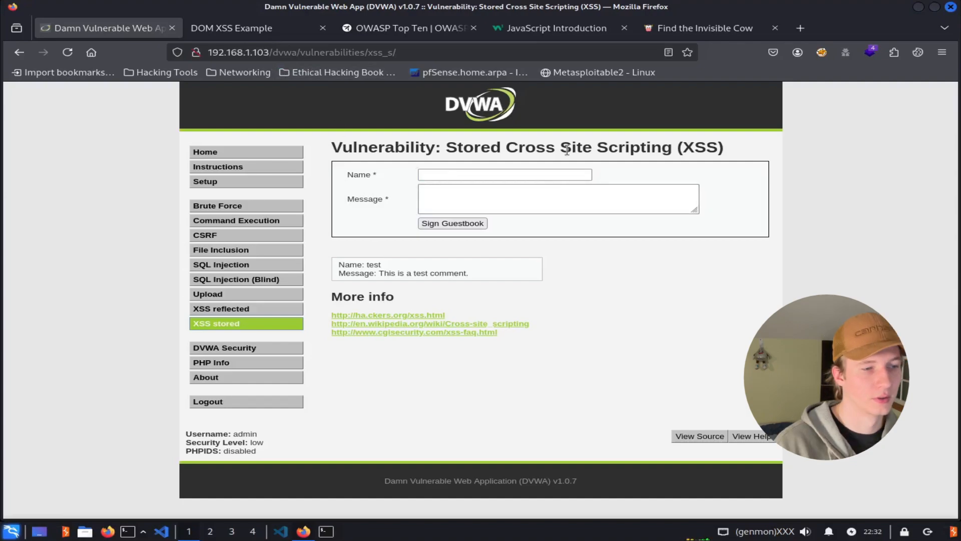
Add a guestbook entry with name test and message hello, then start another entry.
click(504, 174)
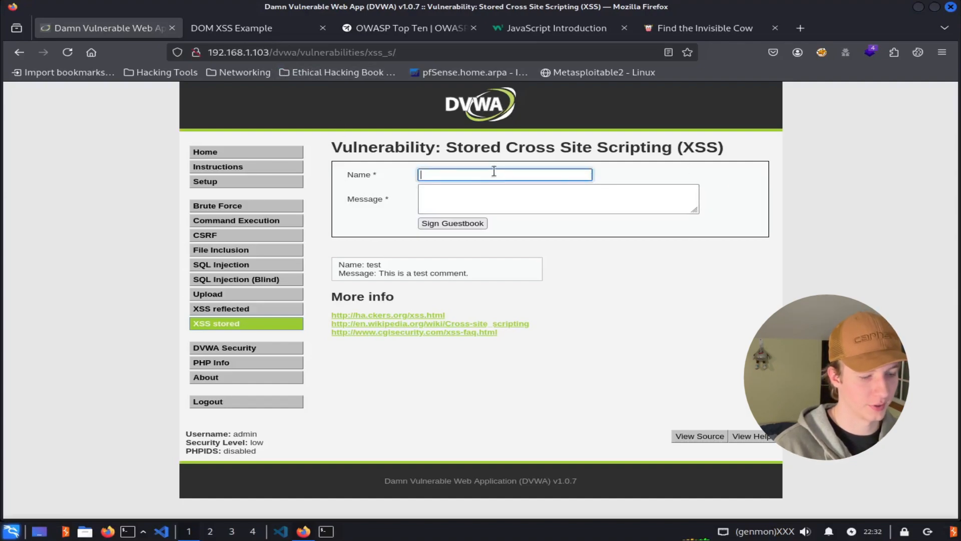
text(test)
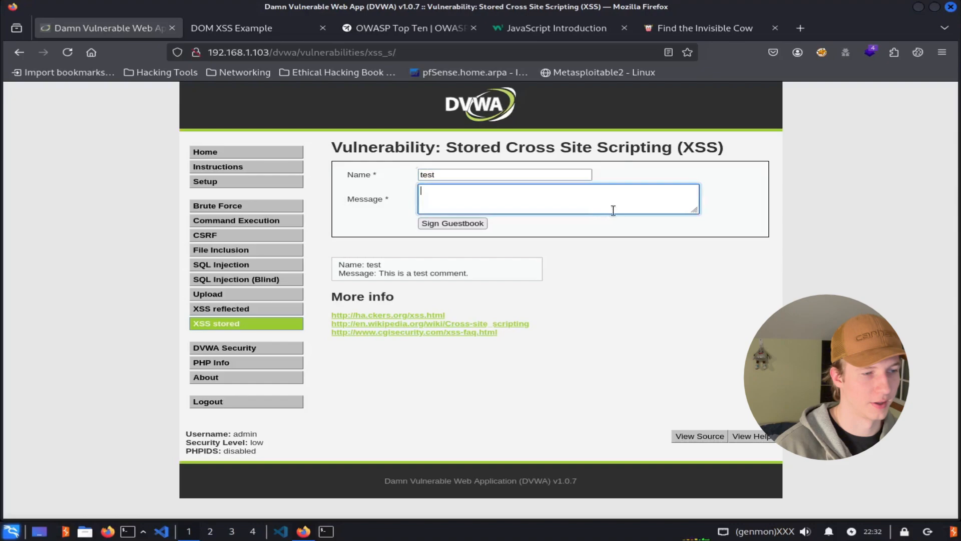
text(hello)
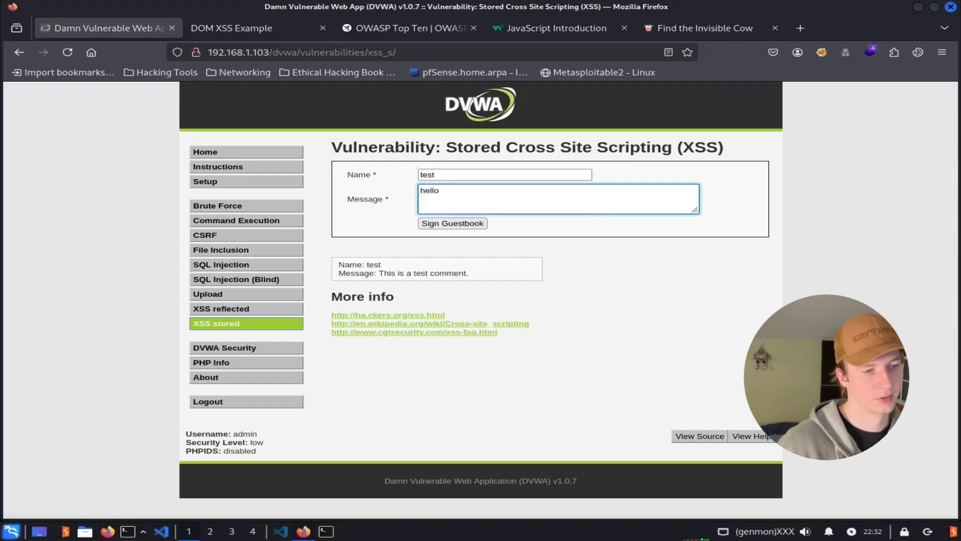
click(451, 222)
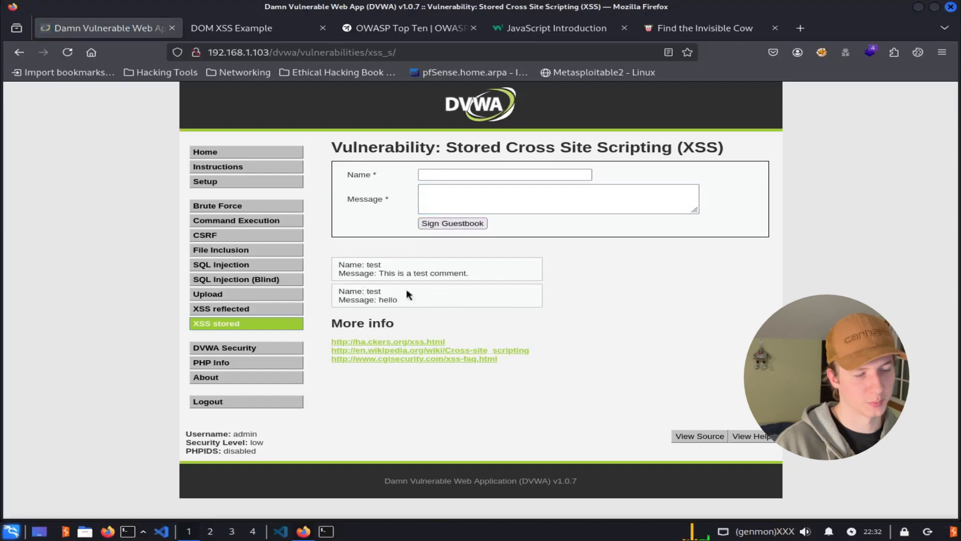
click(557, 198)
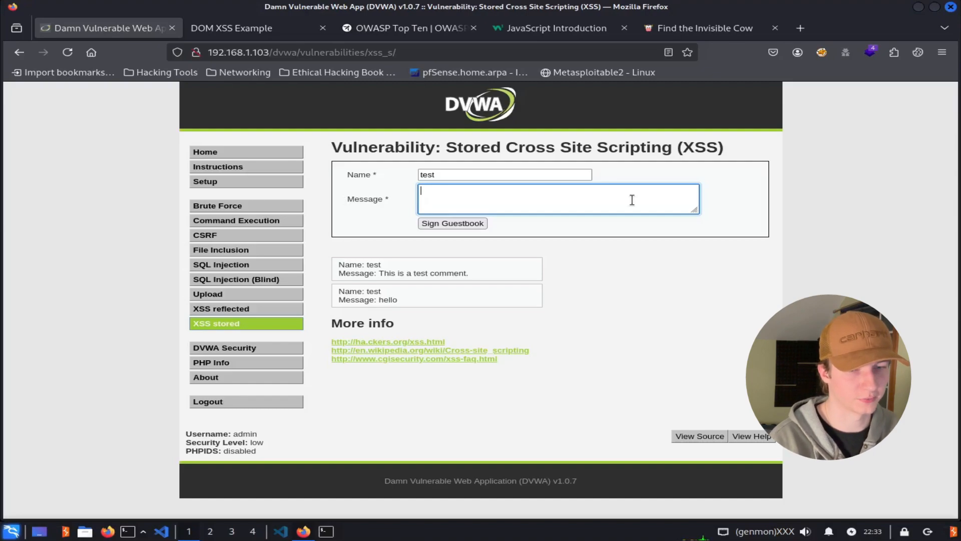
Sign the guestbook with <script>alert("XSS")</script> and dismiss the resulting XSS alert.
text(<scr)
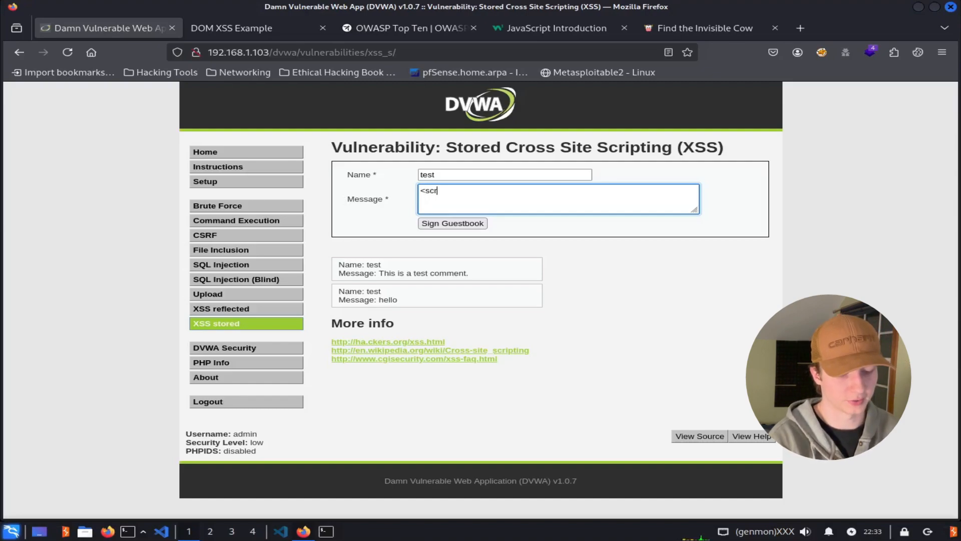
text(ipt)
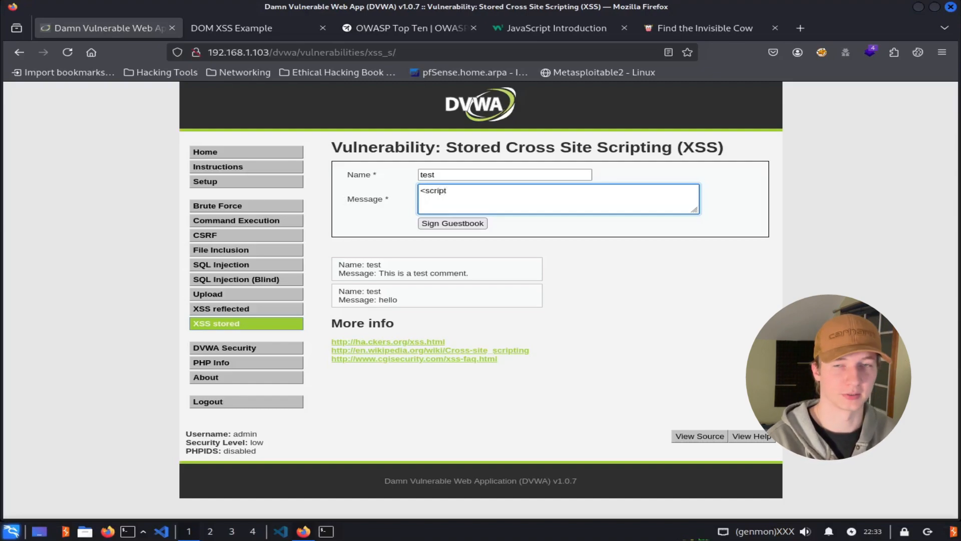
text(alert("XSS")</script>)
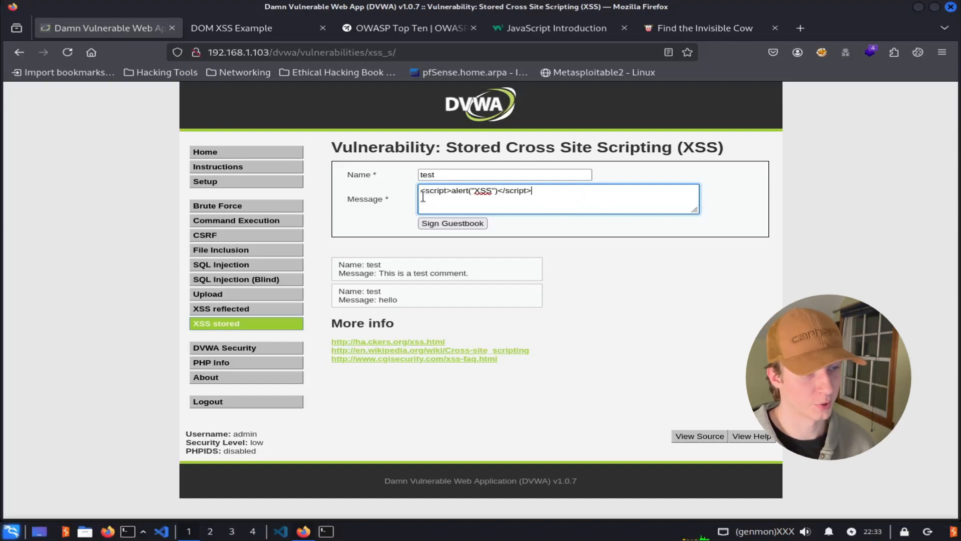
double_click(435, 191)
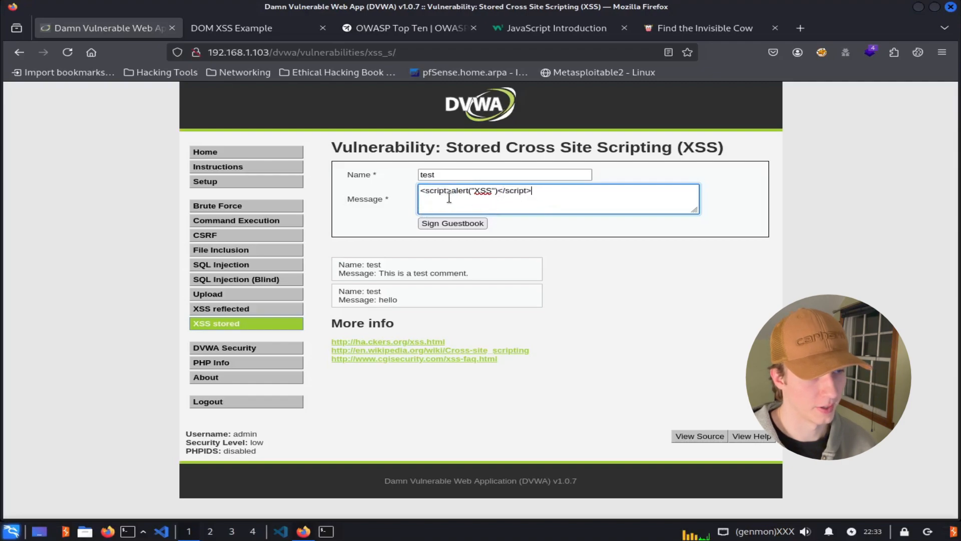
mouse_move(483, 194)
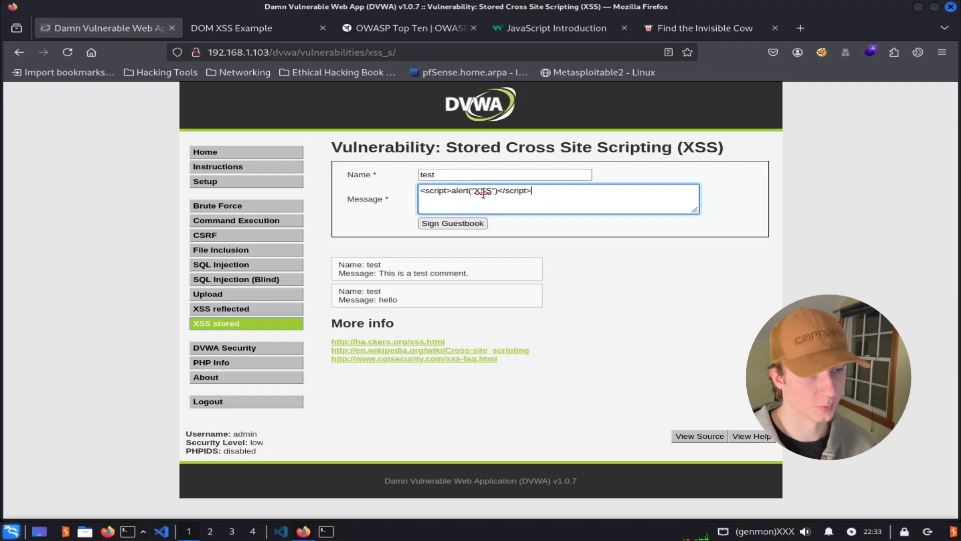
mouse_move(504, 235)
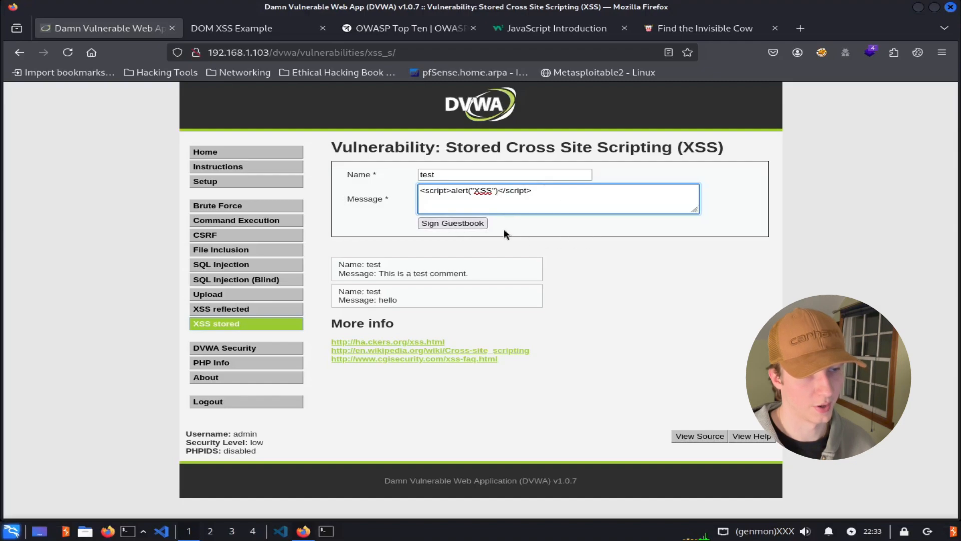
mouse_move(453, 223)
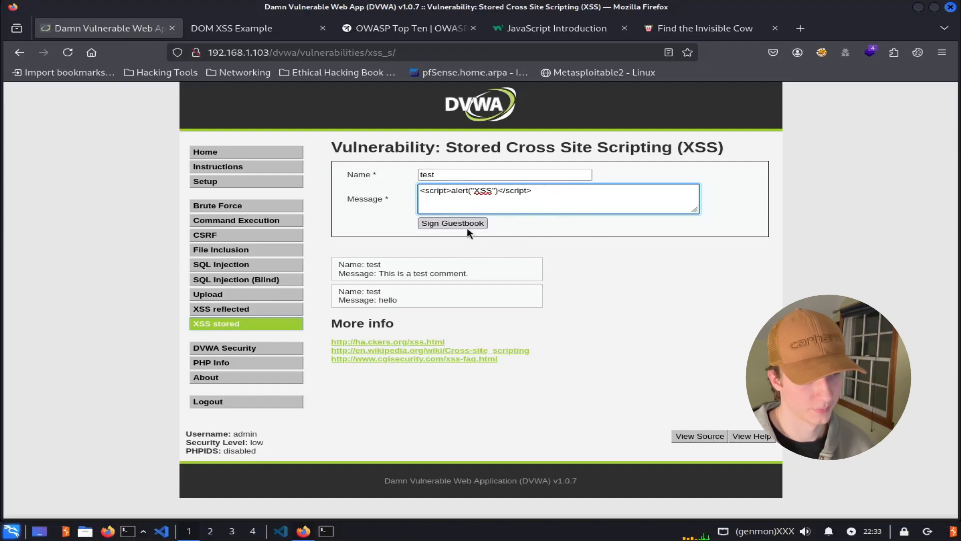
click(452, 222)
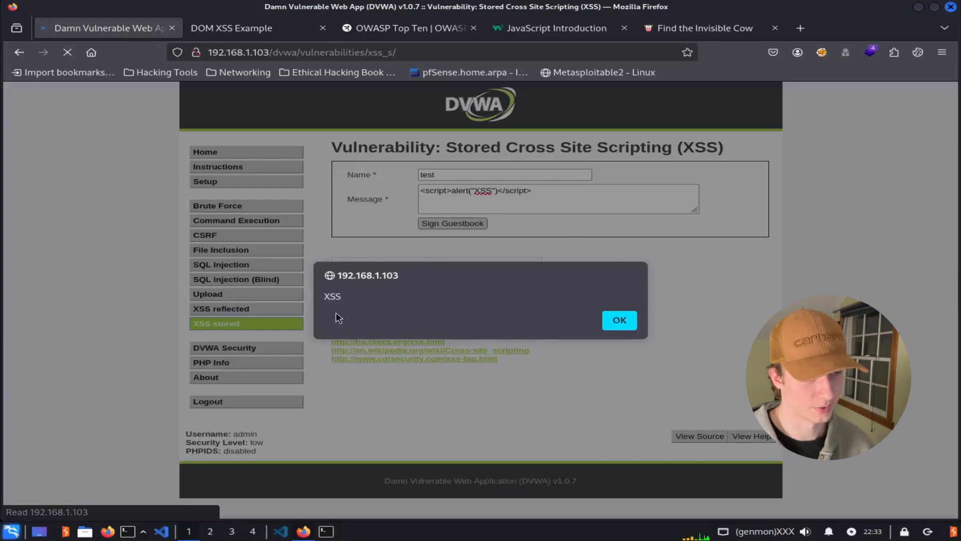
click(618, 320)
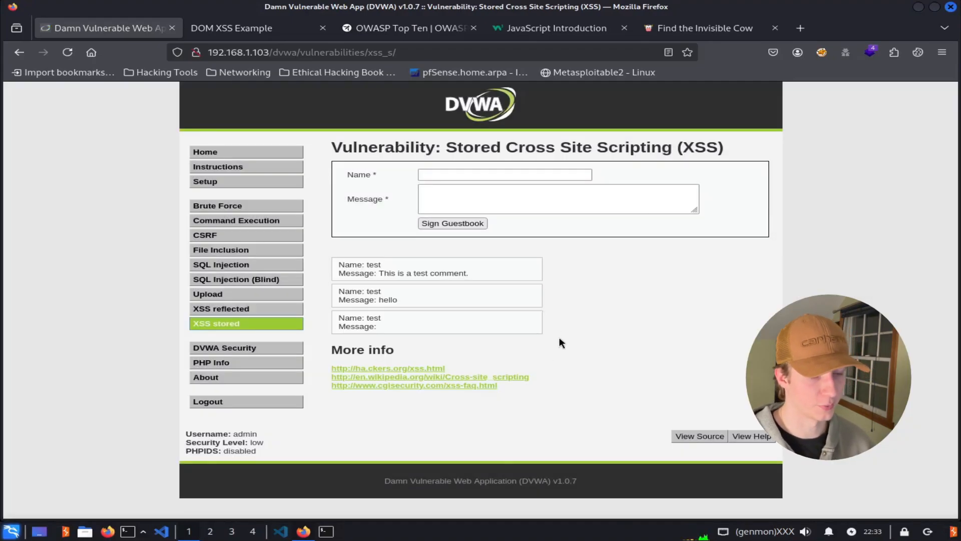
mouse_move(342, 313)
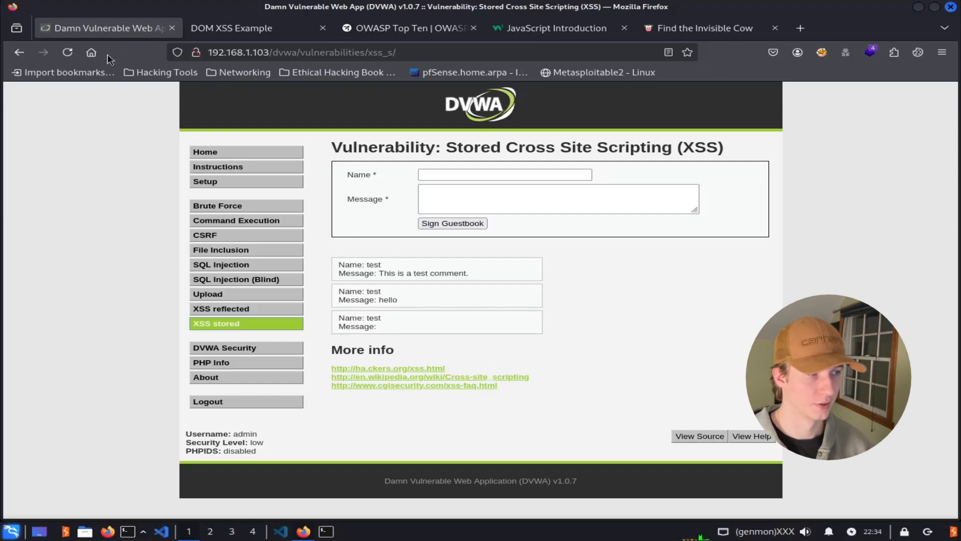
Reload the page with form resend and dismiss the XSS alert each time it reappears.
click(68, 53)
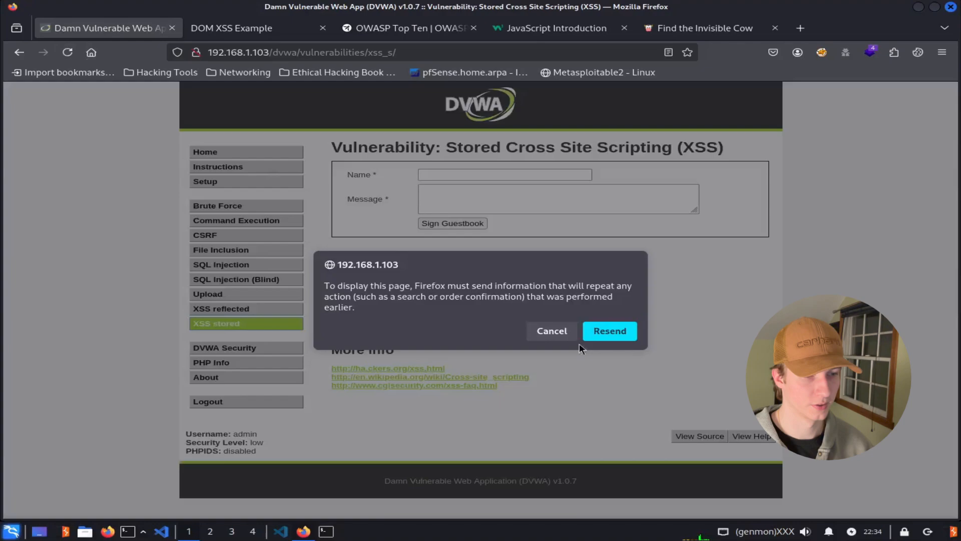
click(609, 330)
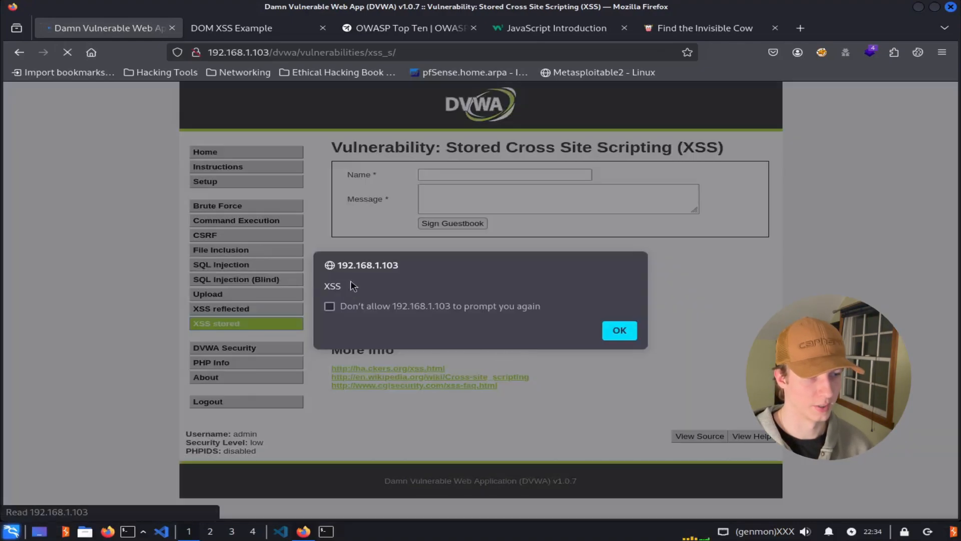
click(619, 330)
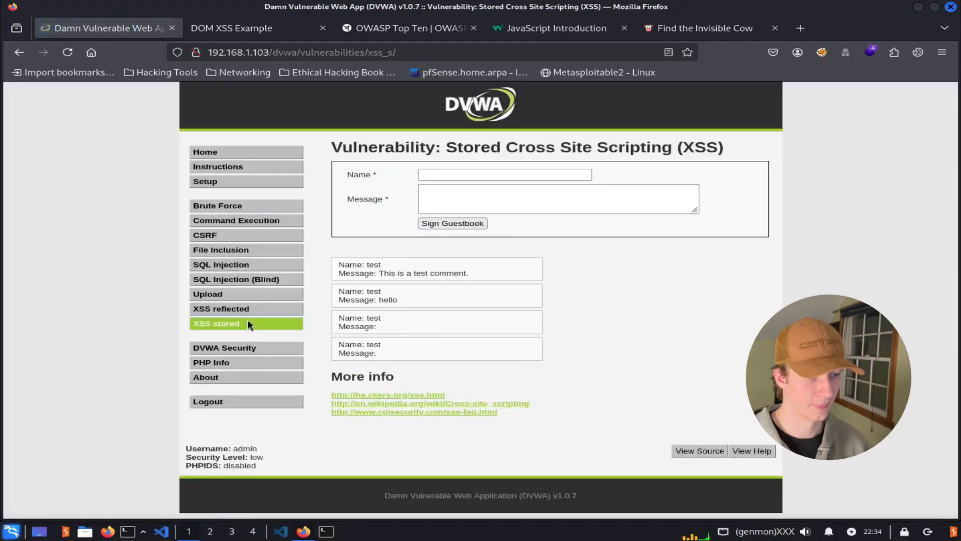
mouse_move(234, 220)
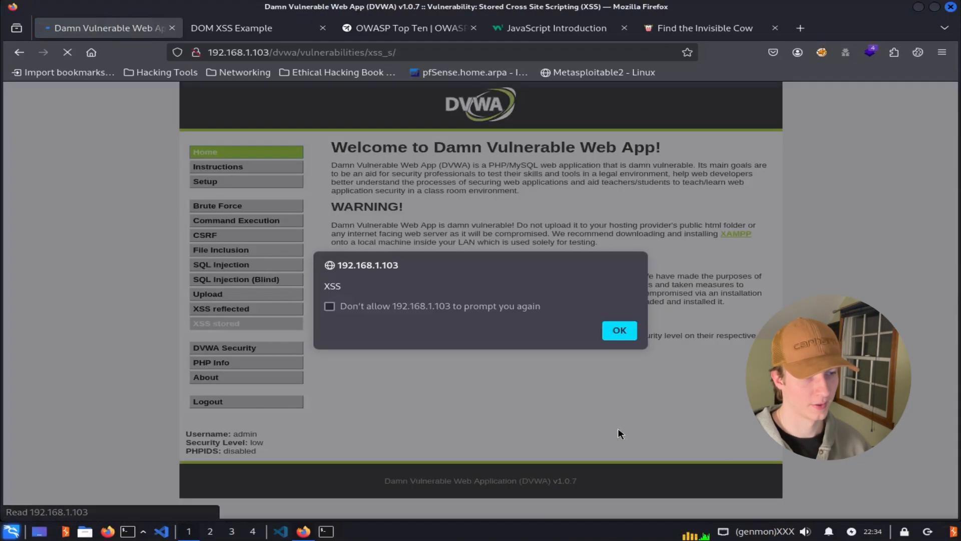
click(619, 329)
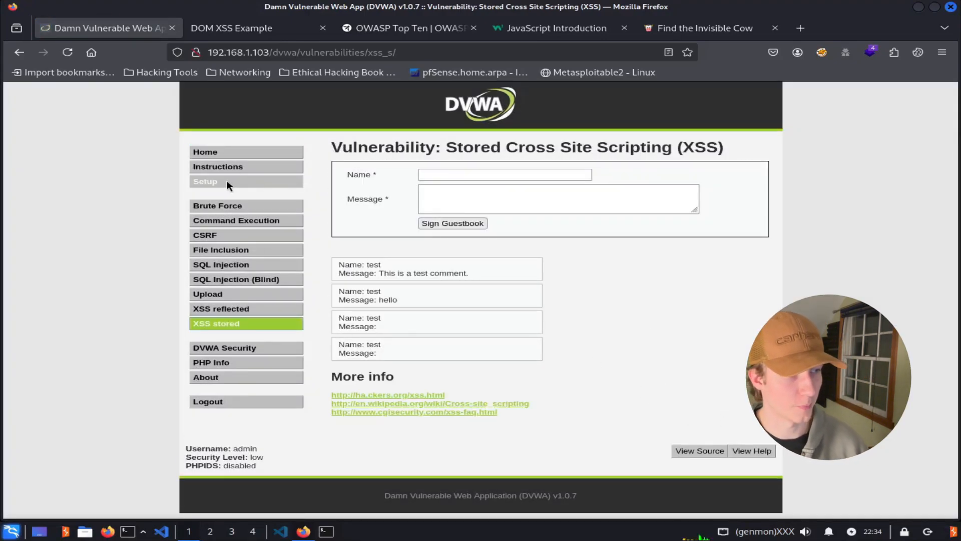
Reset the database via Setup, submit <script>alert(document.cookie)</script> and highlight the PHPSESSID in the alert.
click(246, 182)
text(<script>alert(document.cookie)</script>)
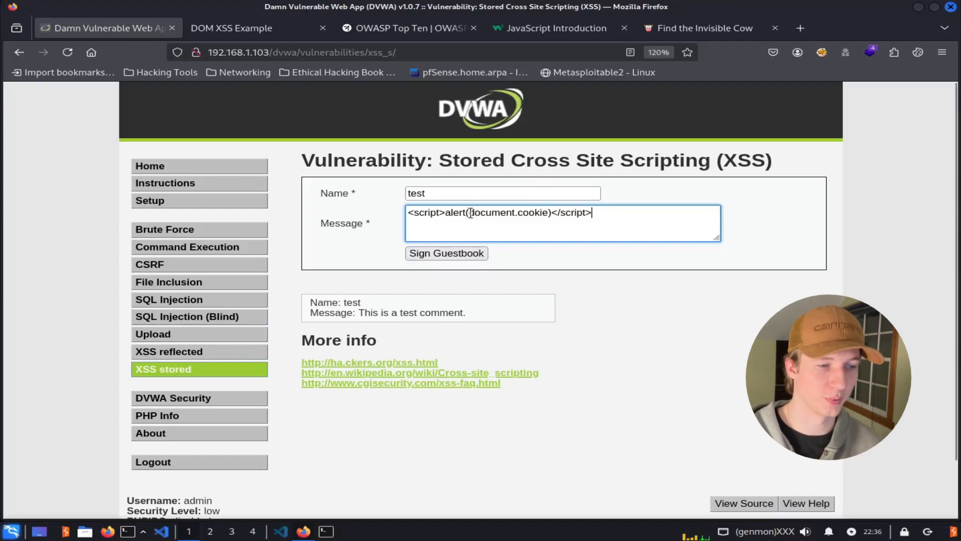
double_click(508, 212)
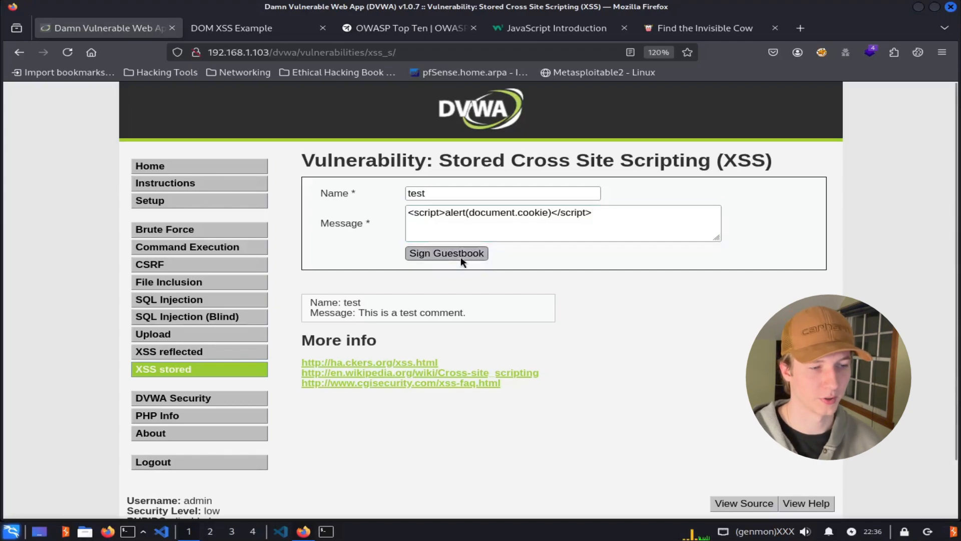
click(446, 252)
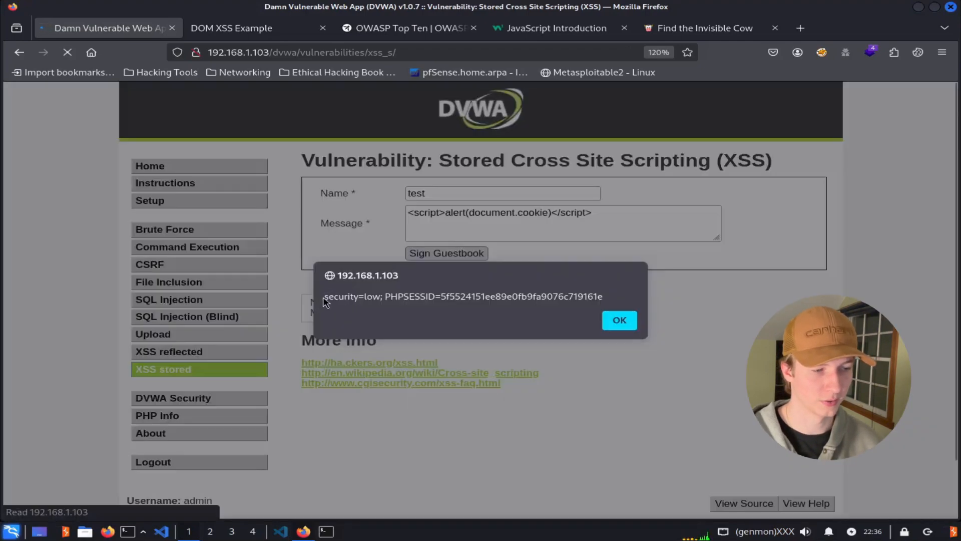
double_click(373, 297)
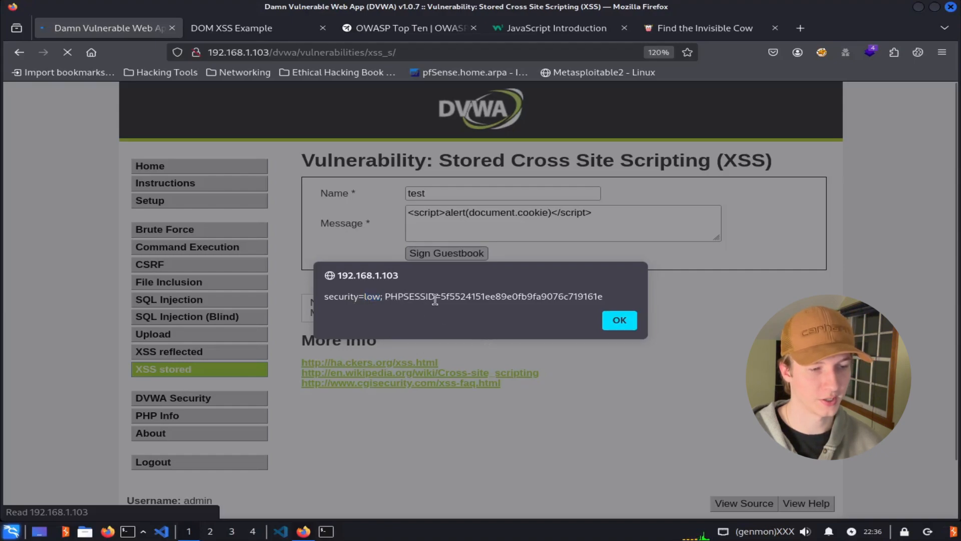
mouse_move(619, 320)
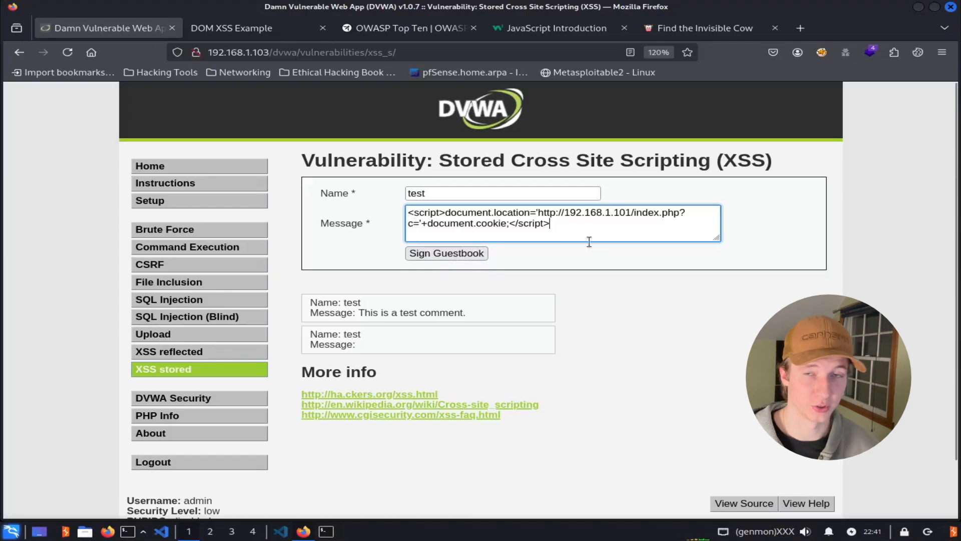
mouse_move(598, 254)
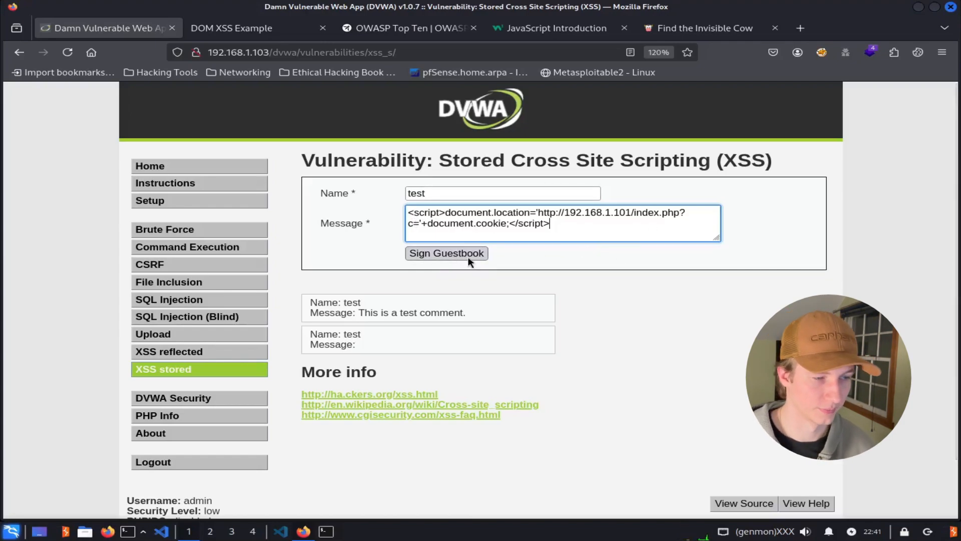
Submit the cookie-stealing redirect entry so the Kali PHP server logs the stolen session cookie.
click(446, 254)
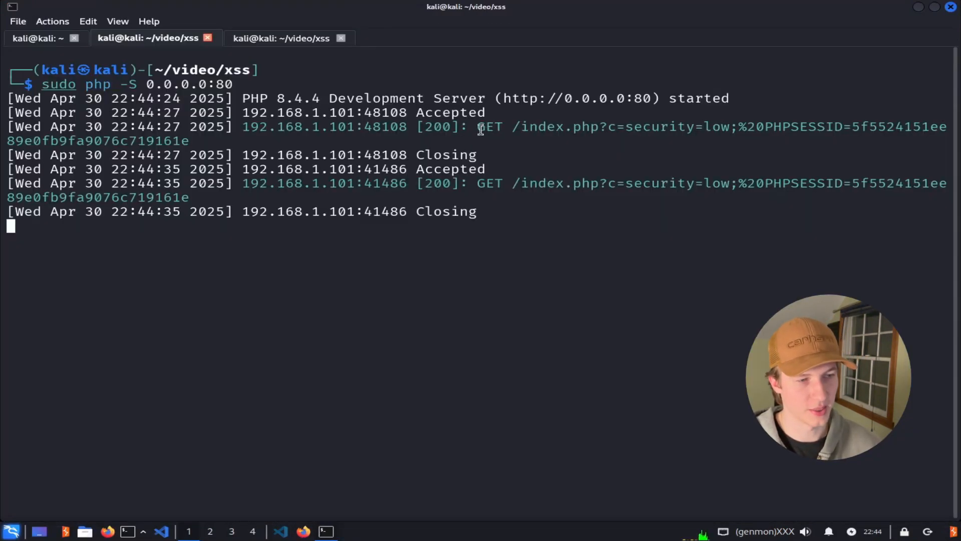
mouse_move(618, 127)
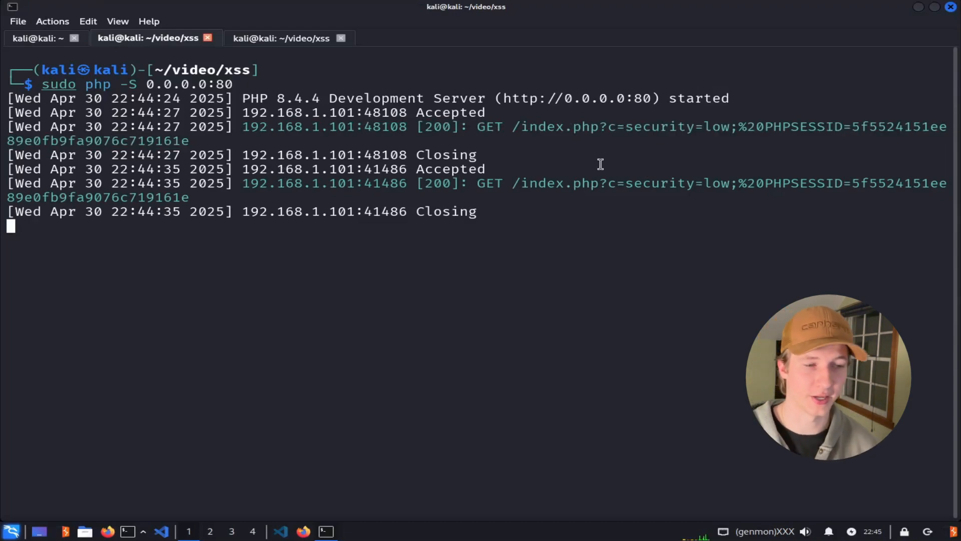
mouse_move(604, 133)
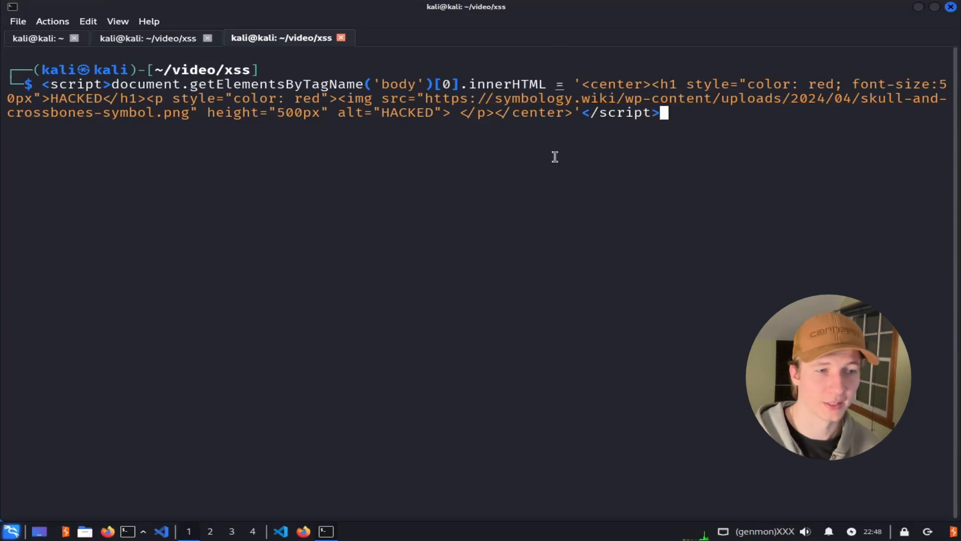
mouse_move(118, 100)
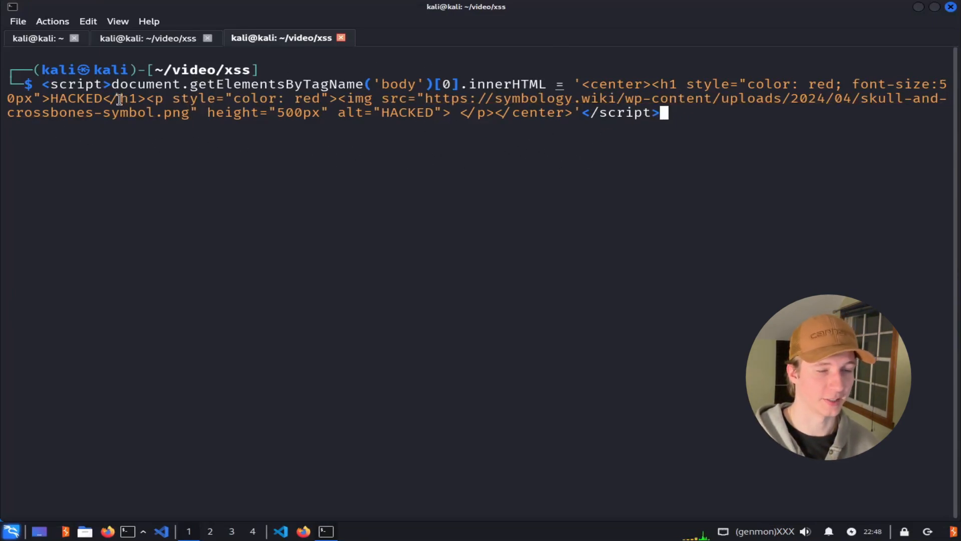
mouse_move(780, 86)
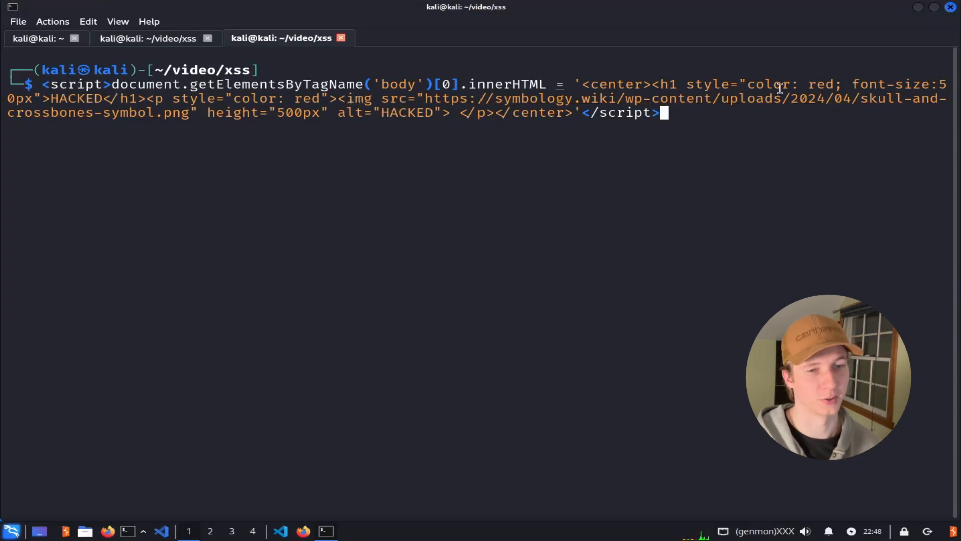
mouse_move(324, 137)
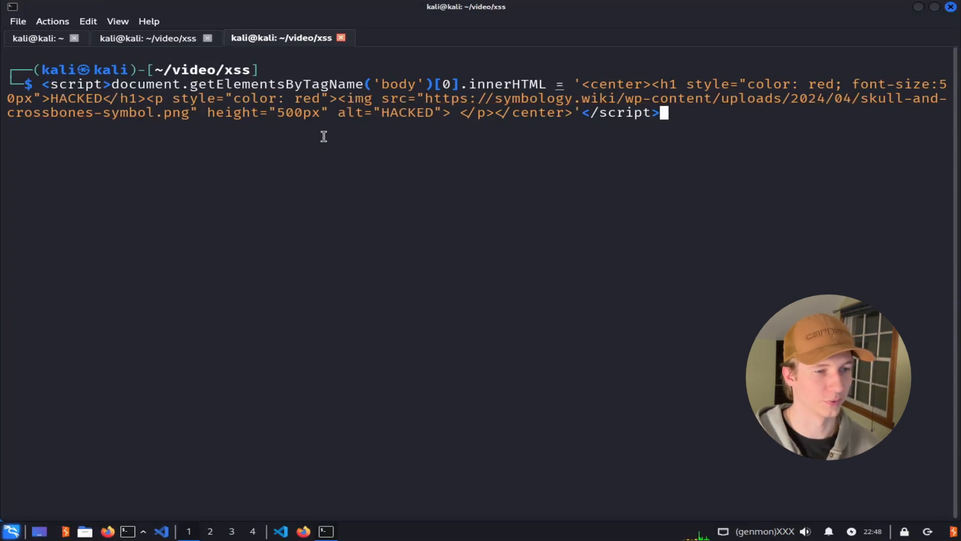
mouse_move(616, 105)
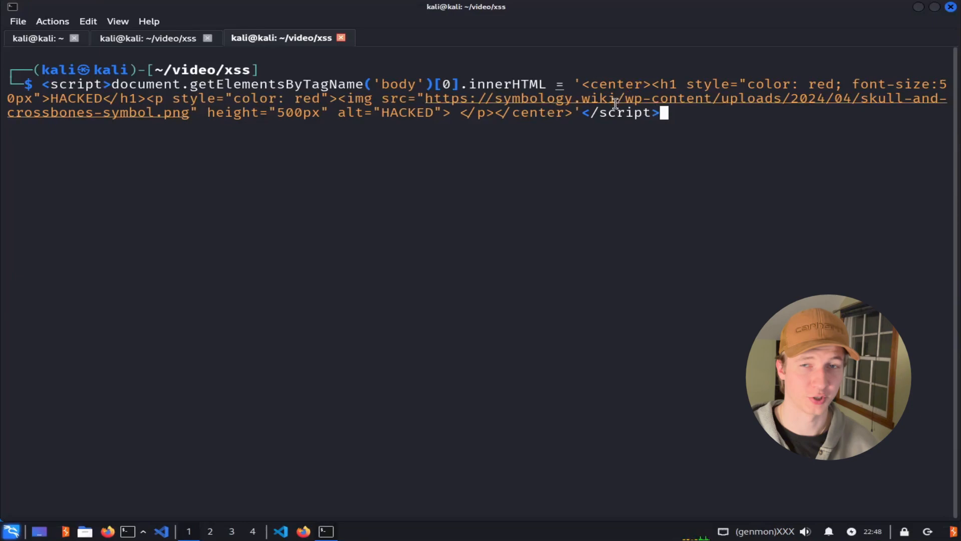
mouse_move(641, 122)
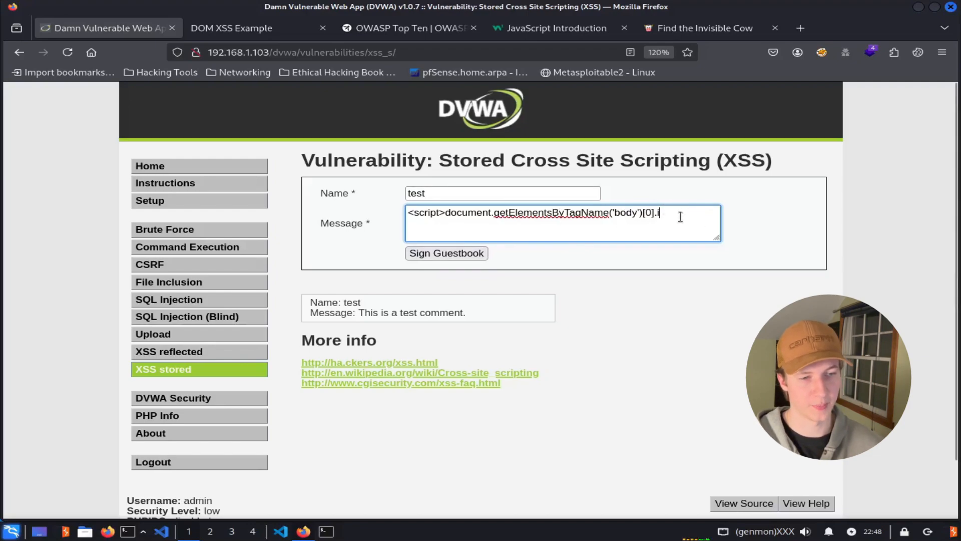
Raise the message field's length limit via the inspector and submit the HACKED defacement script.
right_click(658, 213)
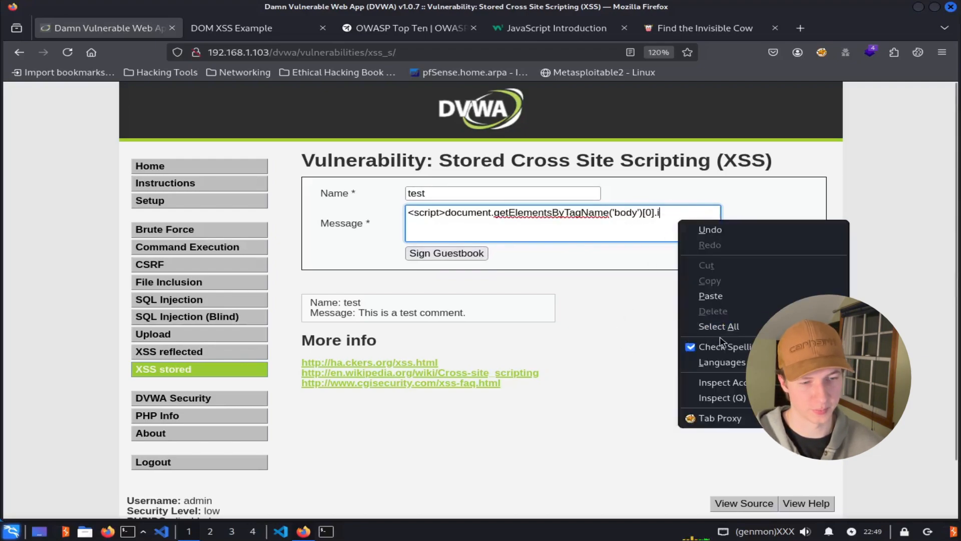
click(653, 418)
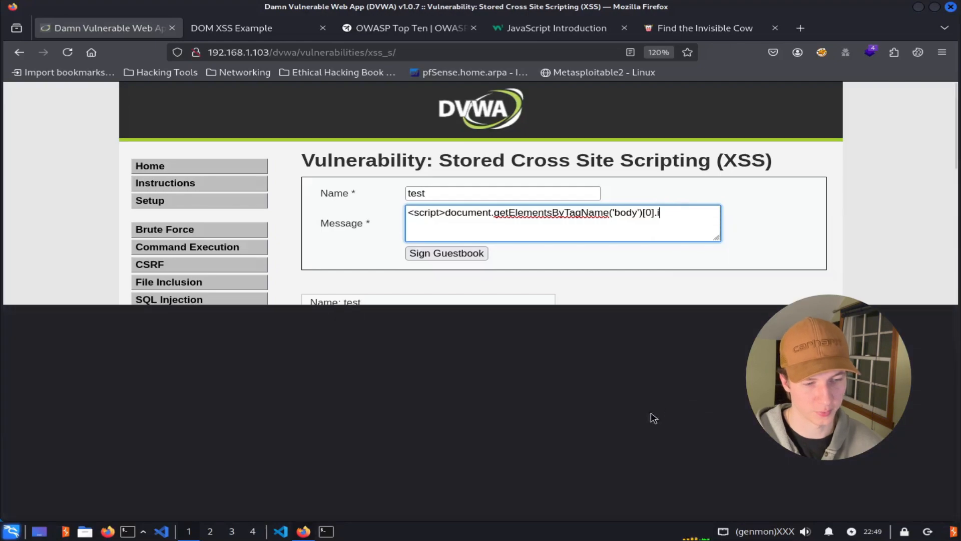
key(F12)
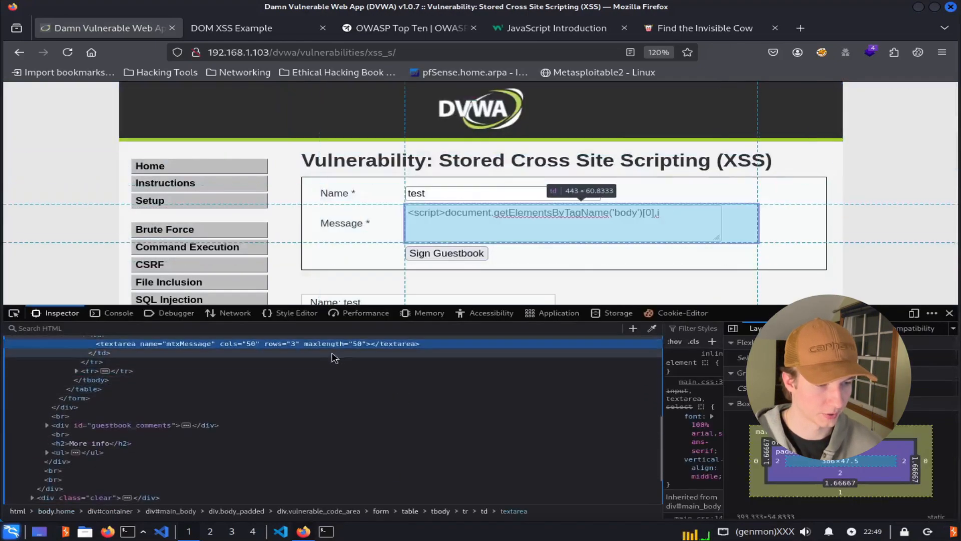
double_click(358, 343)
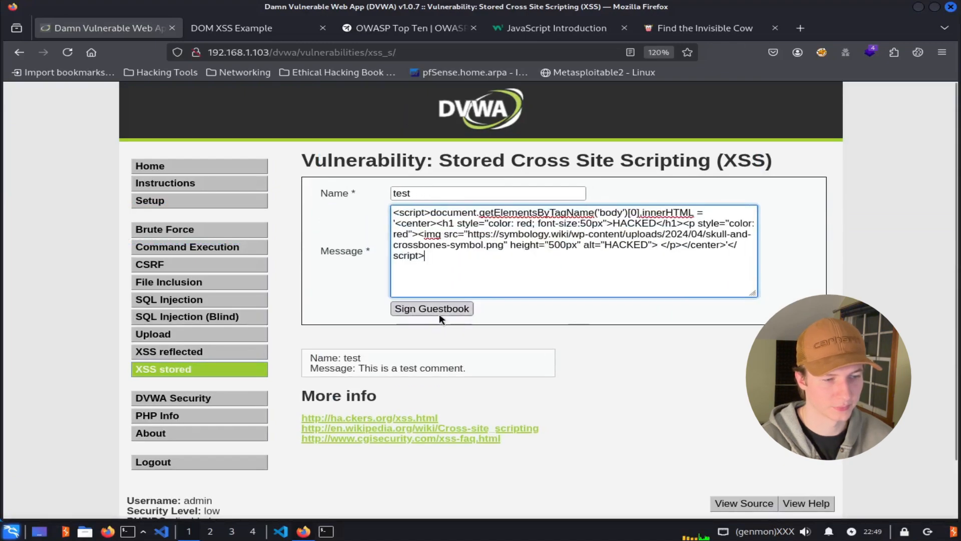
click(430, 308)
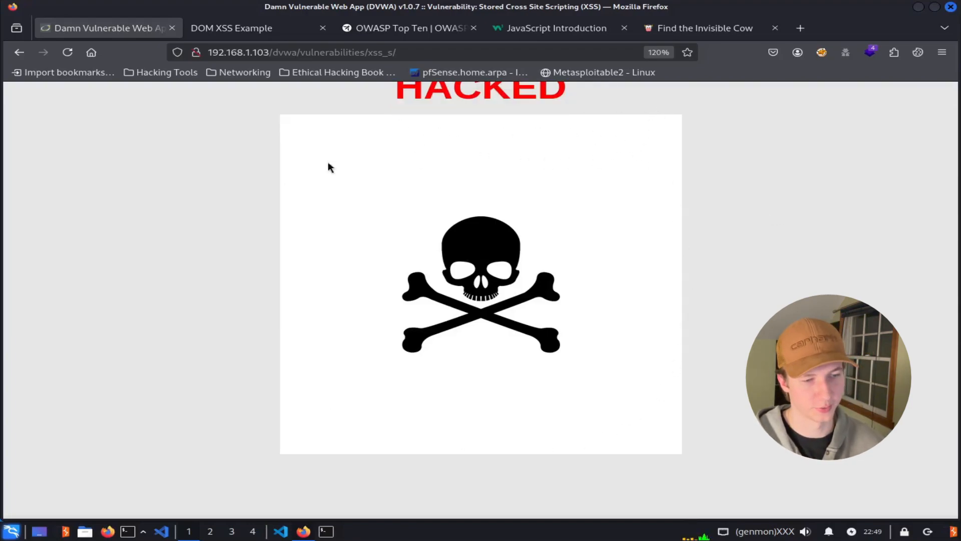
mouse_move(643, 244)
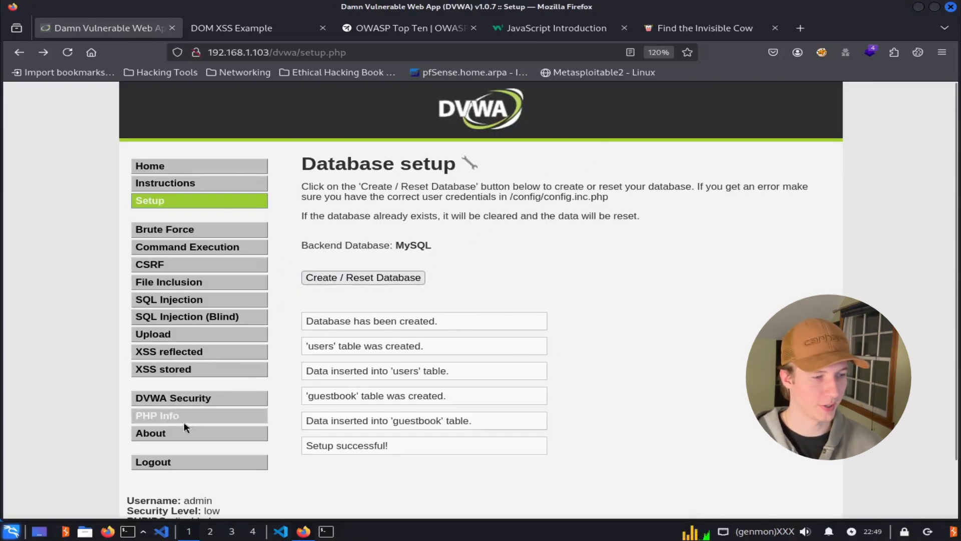
mouse_move(163, 368)
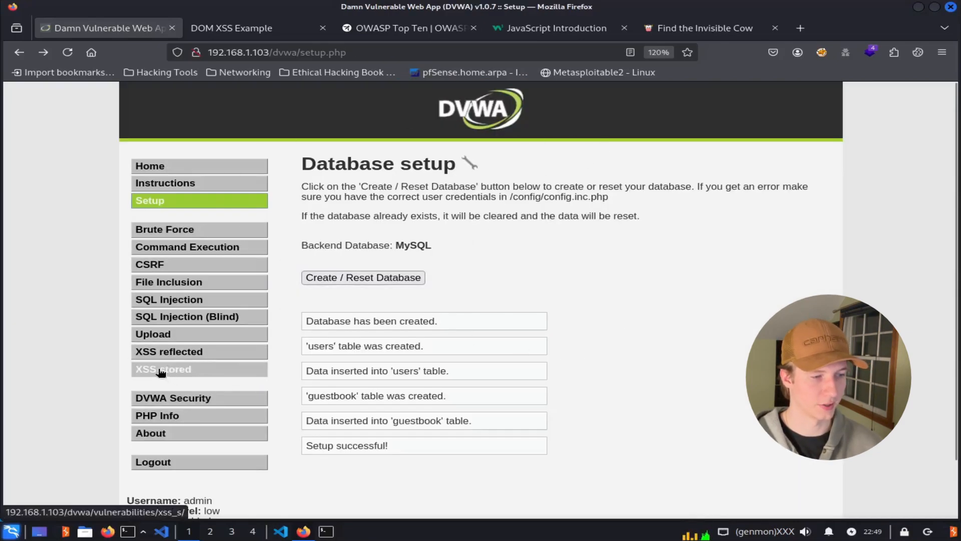
Return to XSS stored from Setup to confirm the red HACKED defacement persists.
click(163, 368)
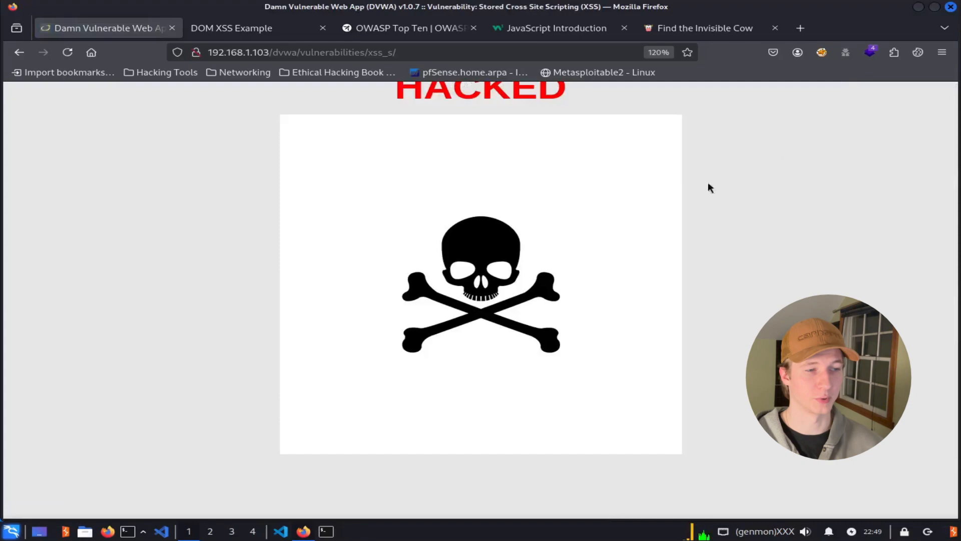
mouse_move(312, 387)
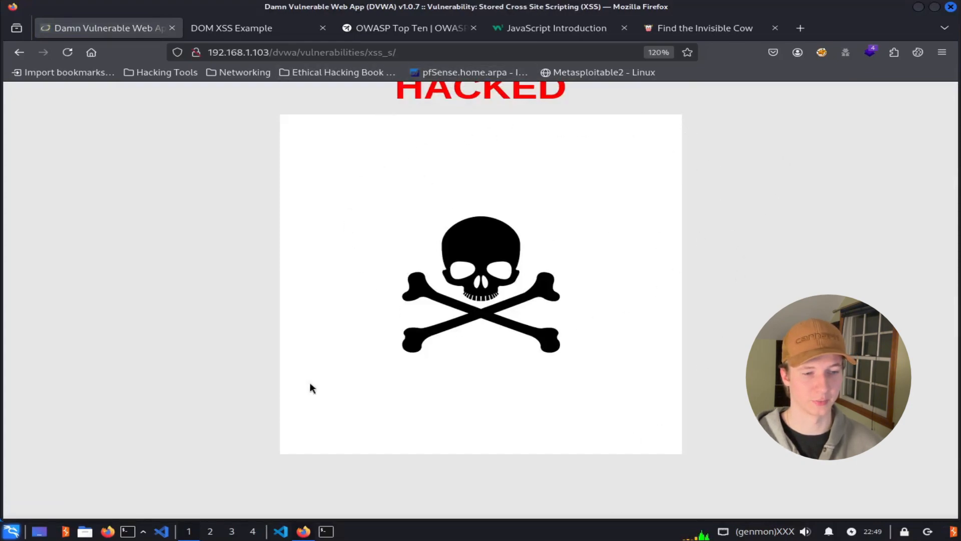
mouse_move(525, 349)
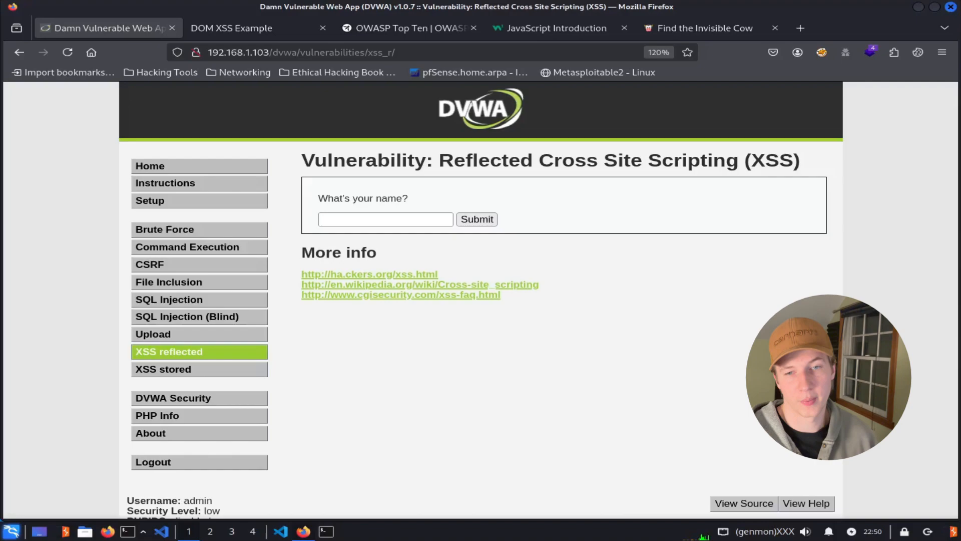
mouse_move(199, 351)
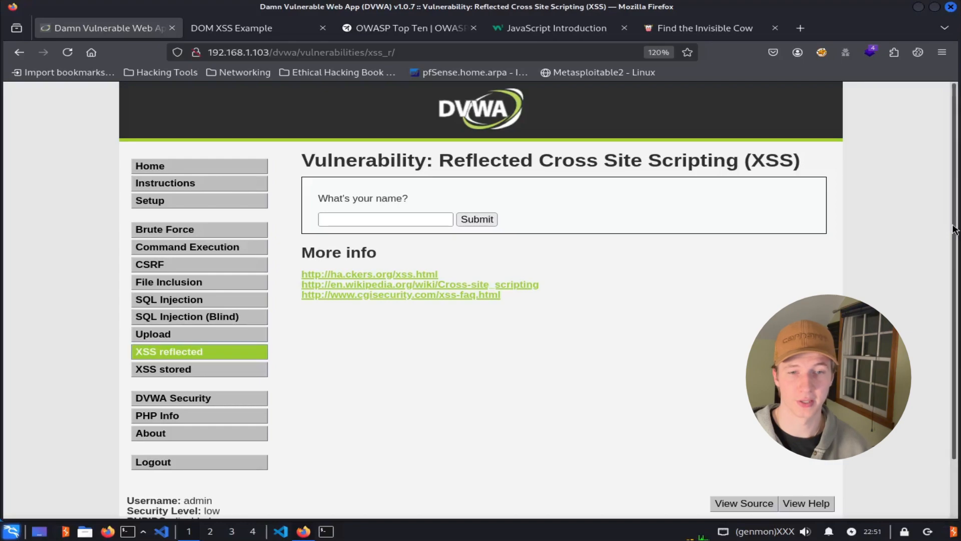
text(<script>alert(document.cookie)</script>)
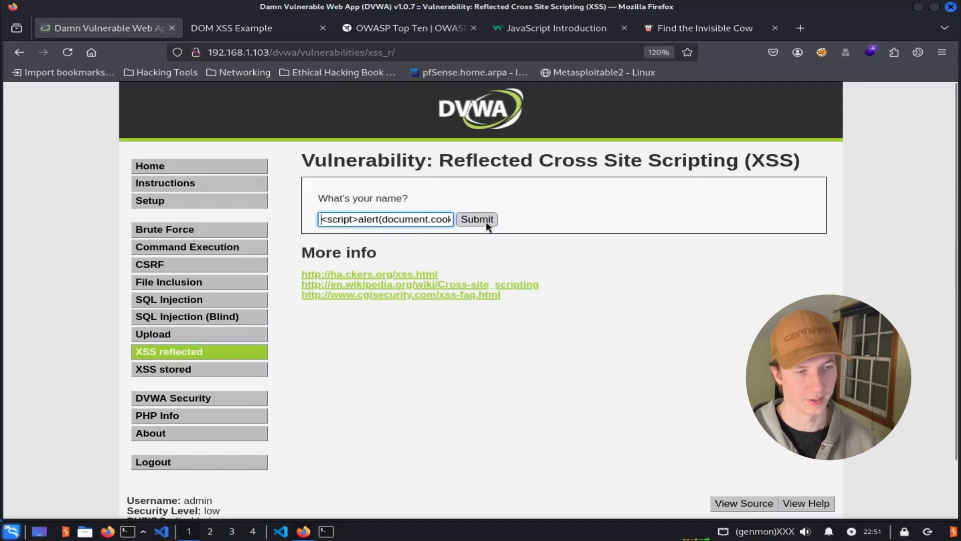
click(477, 219)
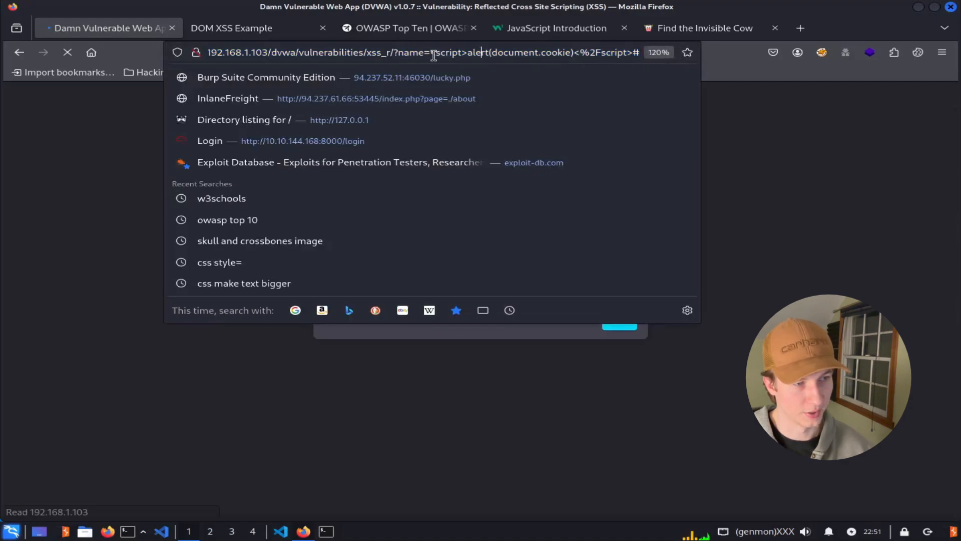
double_click(534, 52)
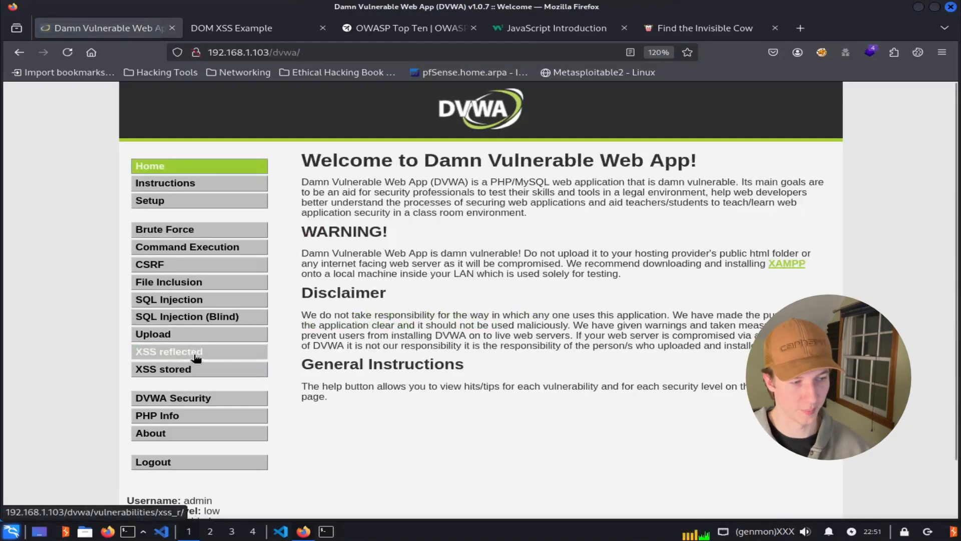
click(168, 351)
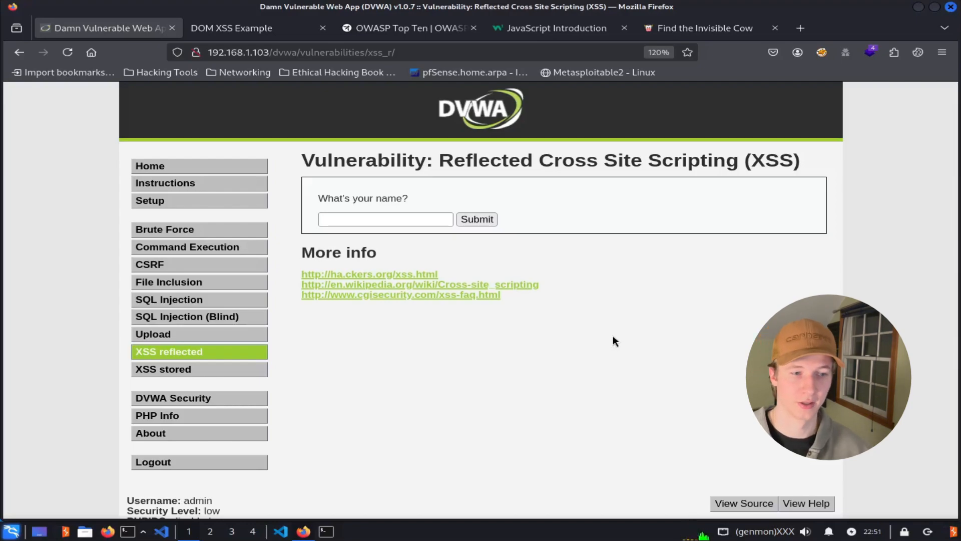
Submit the HACKED defacement payload as the reflected XSS name, then switch to the local DOM XSS Example tab.
click(384, 219)
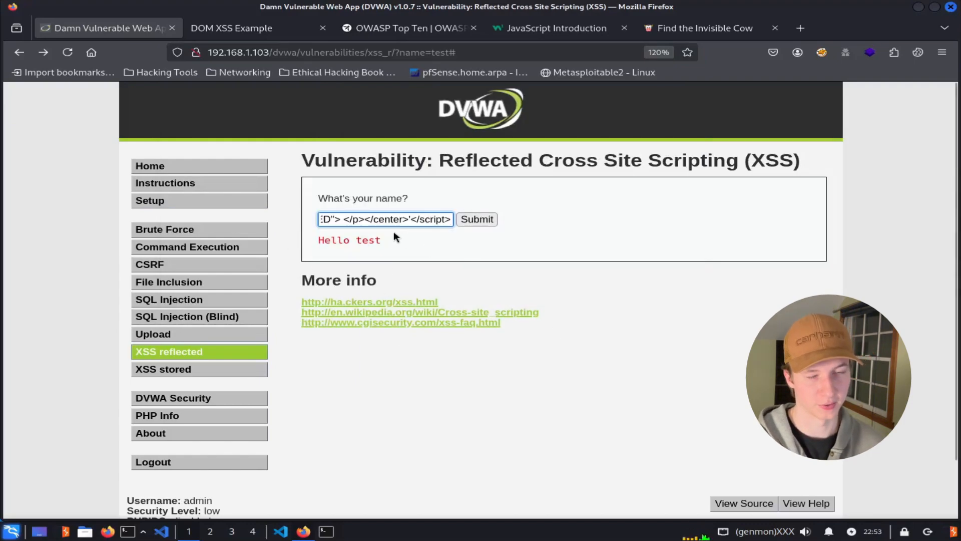
click(477, 219)
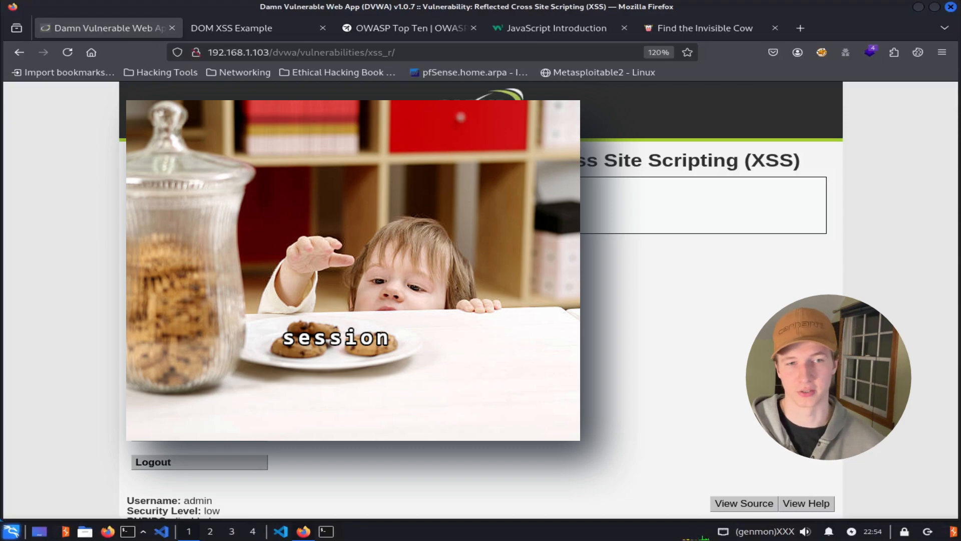
click(258, 28)
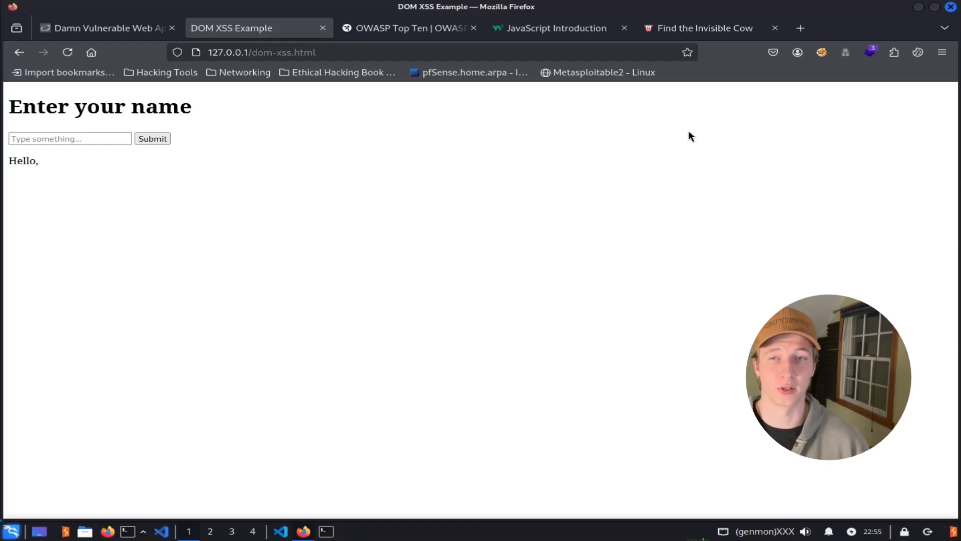
mouse_move(371, 210)
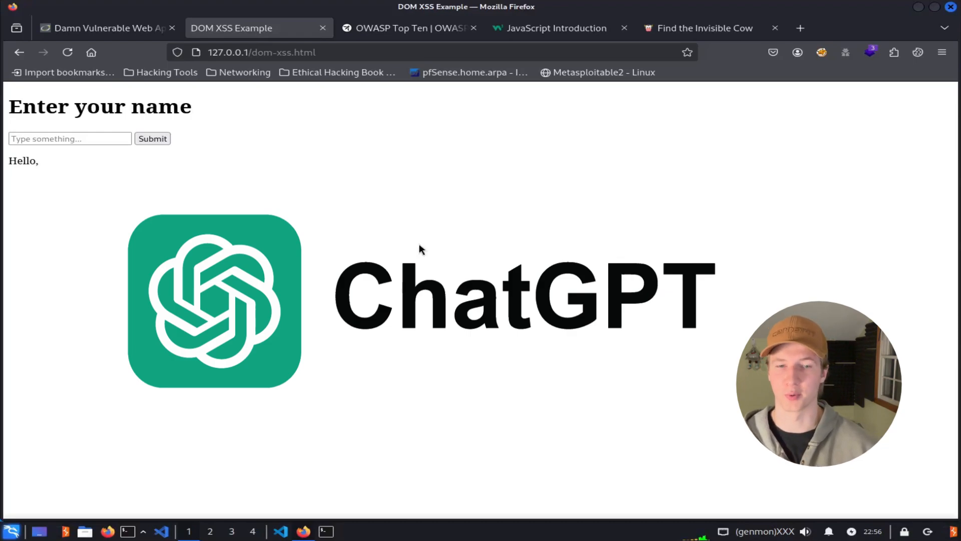
Submit the name test so the DOM XSS Example page greets Hello, test.
click(70, 138)
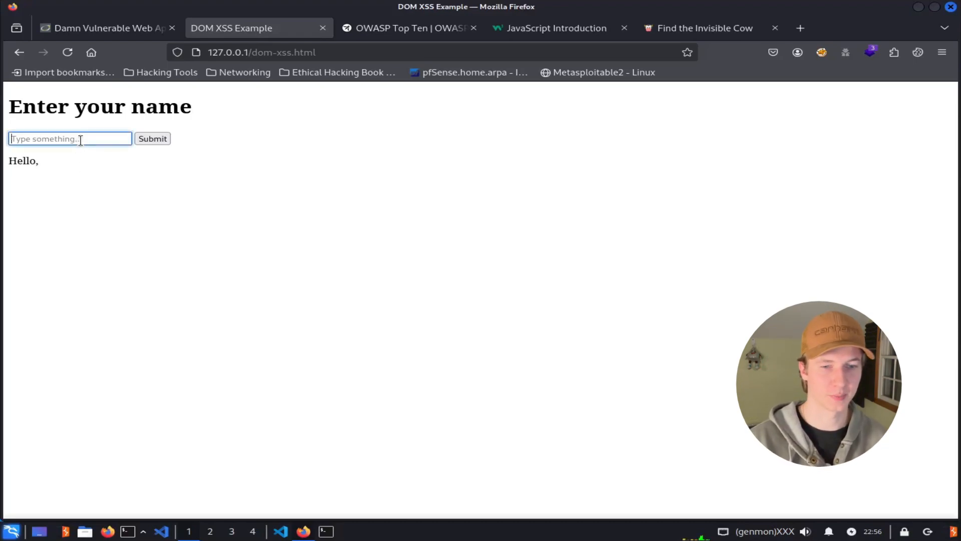
text(test)
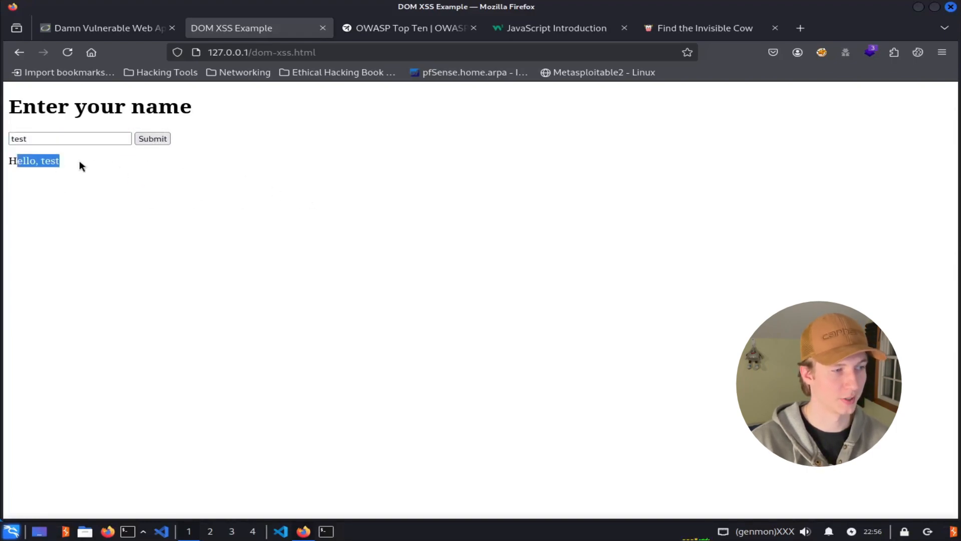
right_click(367, 263)
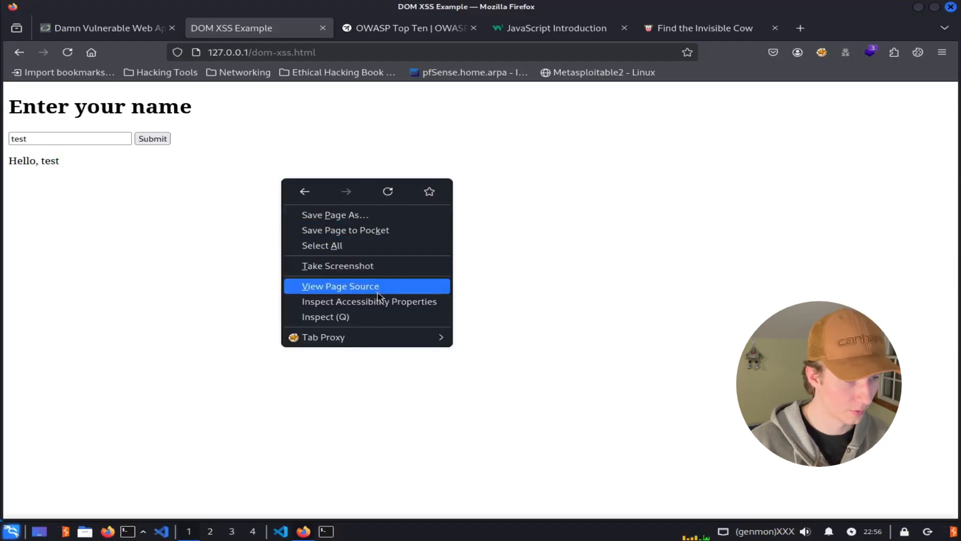
View the page source to see displayInput writing user input straight into innerHTML.
click(340, 286)
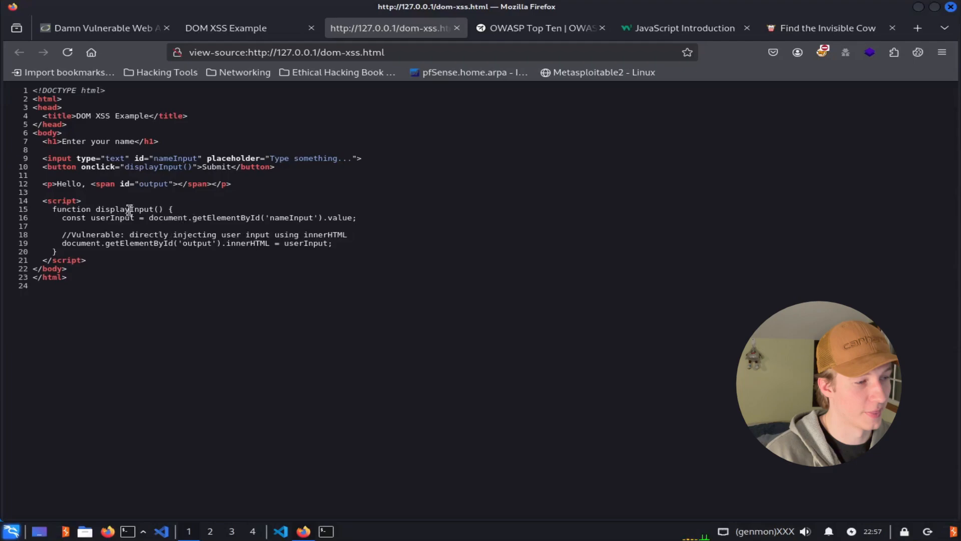
mouse_move(409, 227)
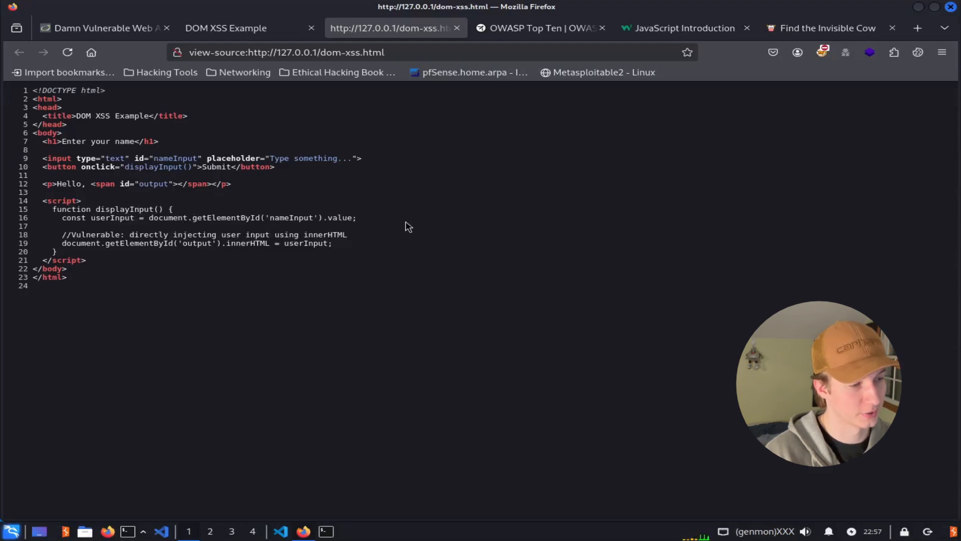
mouse_move(63, 255)
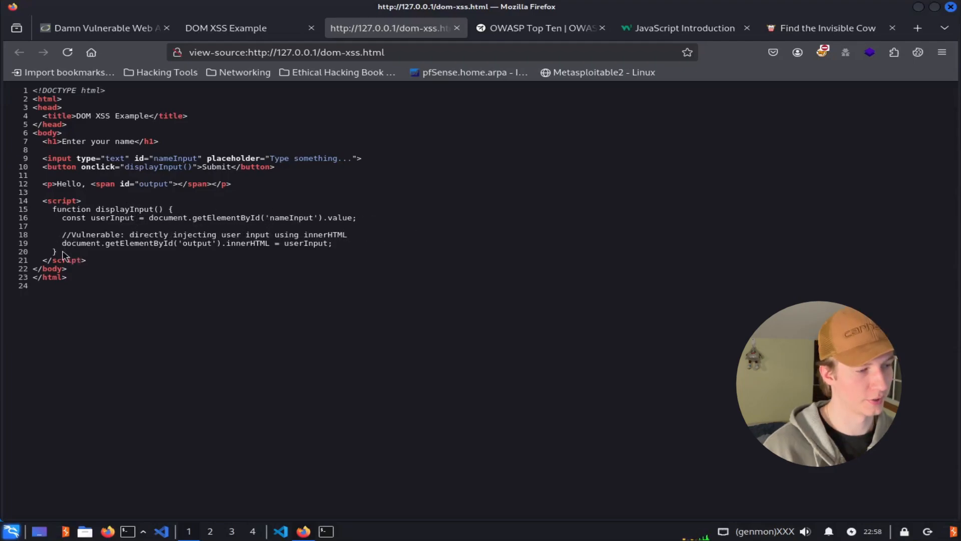
mouse_move(191, 246)
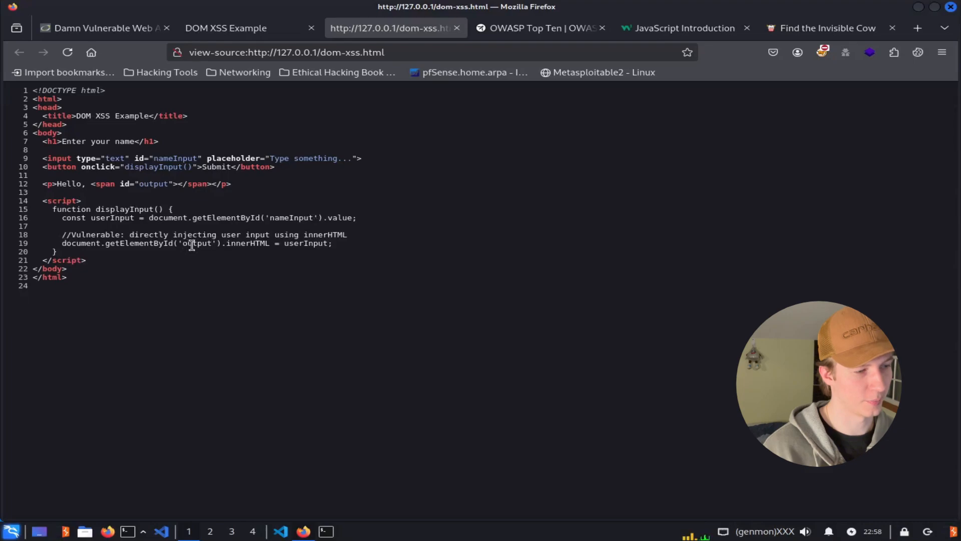
mouse_move(121, 312)
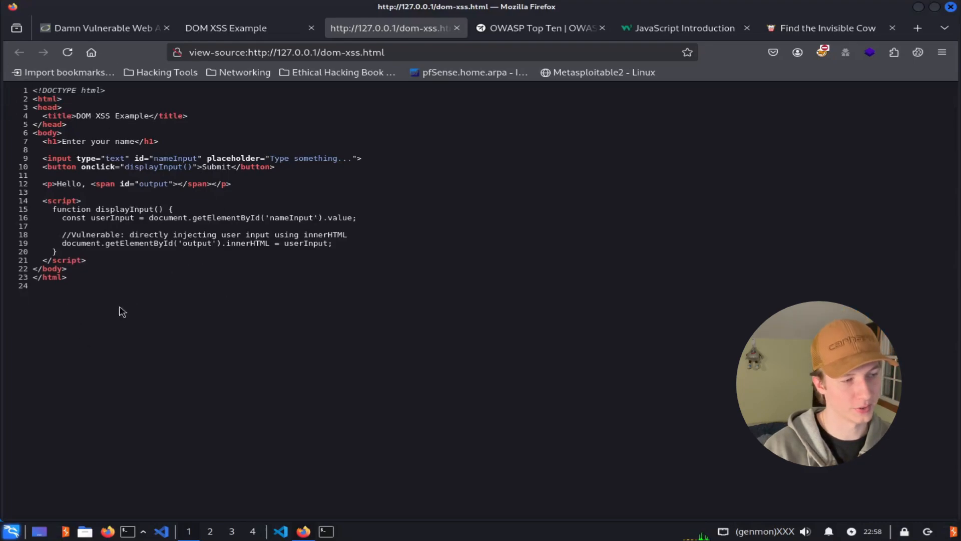
mouse_move(149, 201)
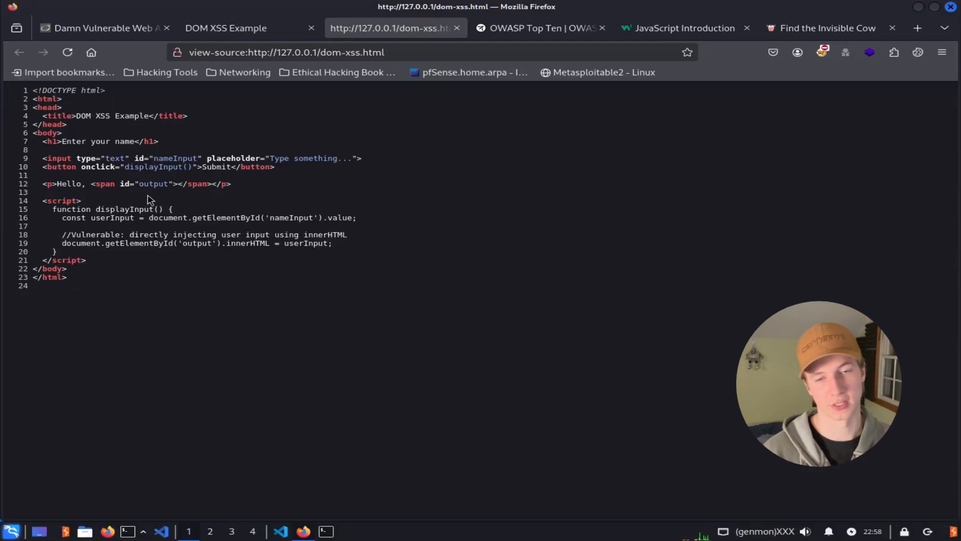